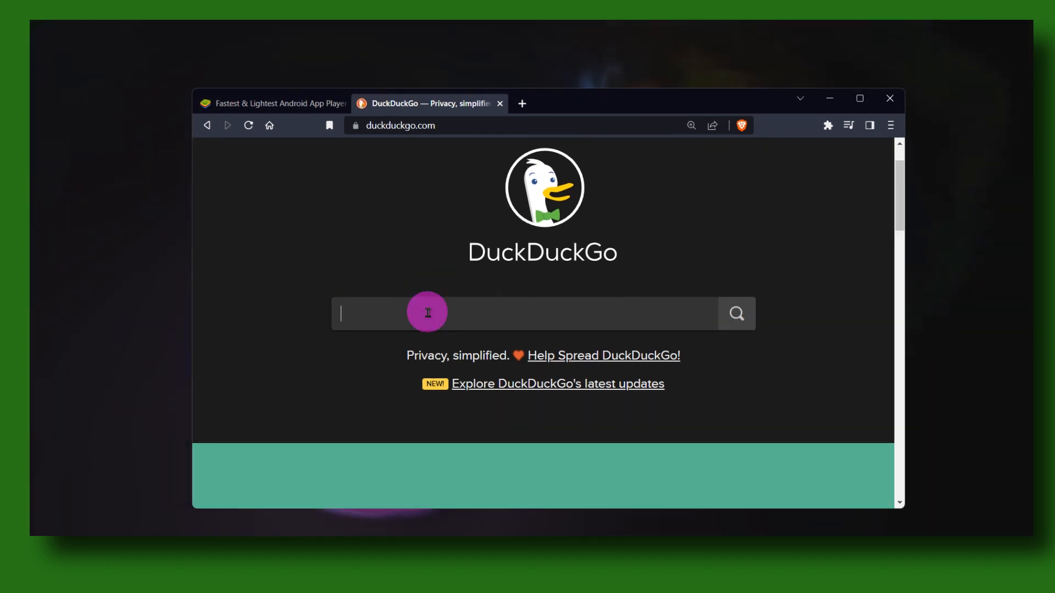
{"action": "mouse_move", "coordinate": [449, 257]}
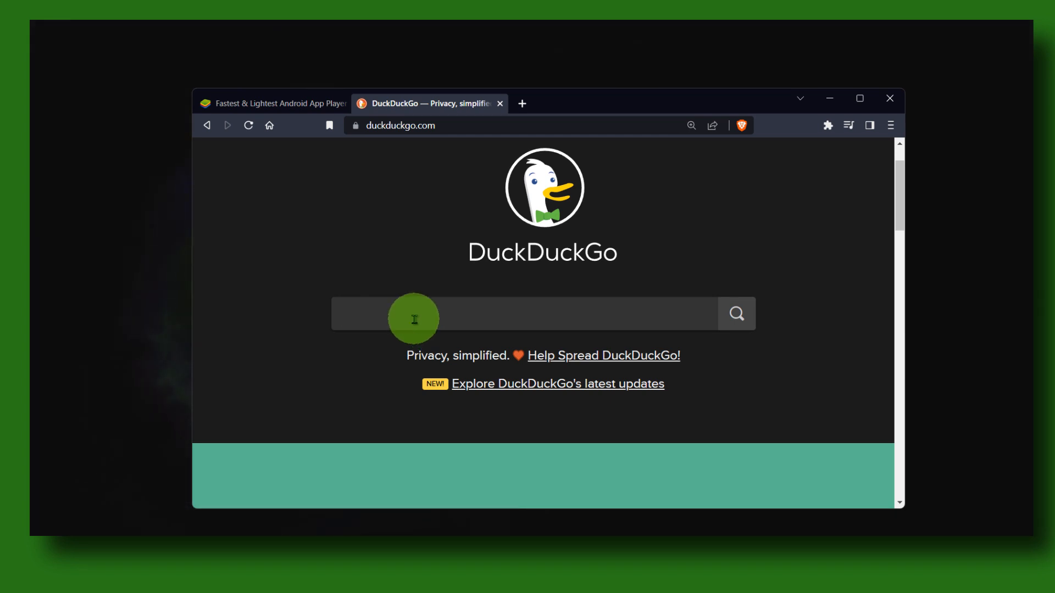
- Search DuckDuckGo for 'bluestacks 5' using the suggestion for the typed 'blu'
{"action": "type", "text": "blues"}
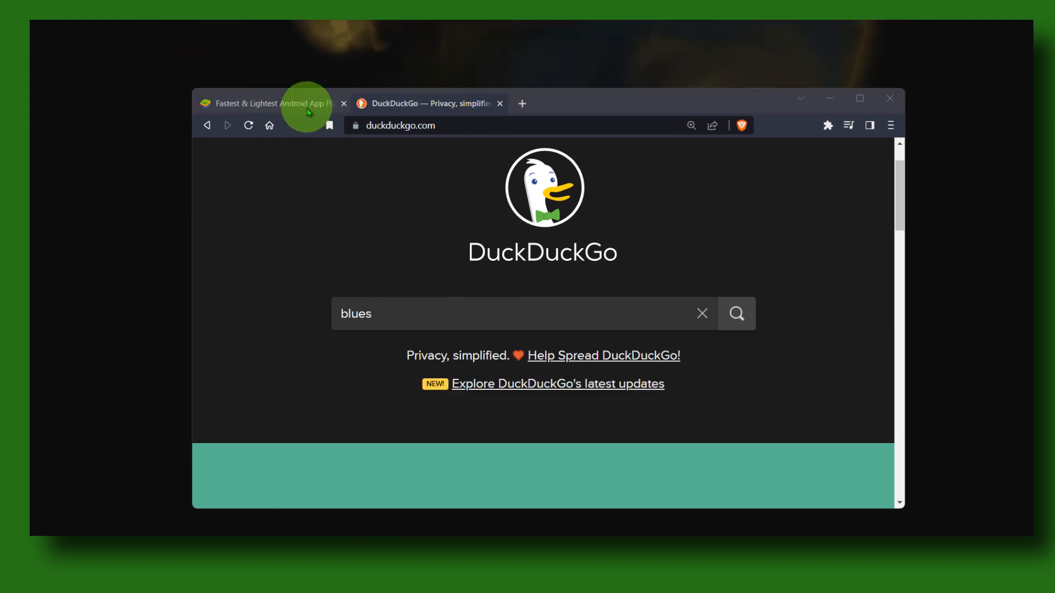
{"action": "left_click", "coordinate": [276, 103]}
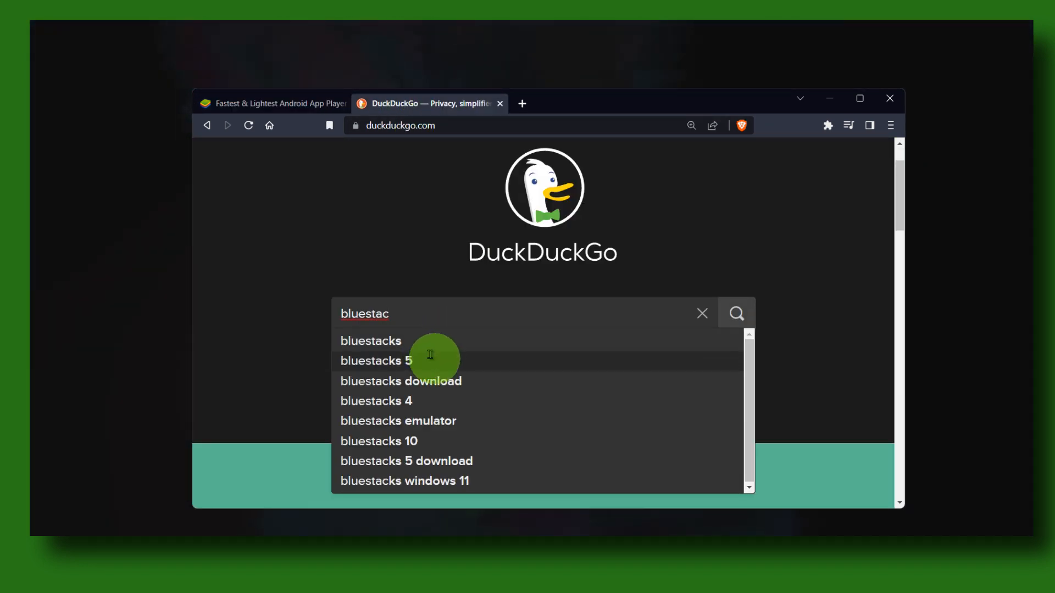
{"action": "left_click", "coordinate": [376, 361]}
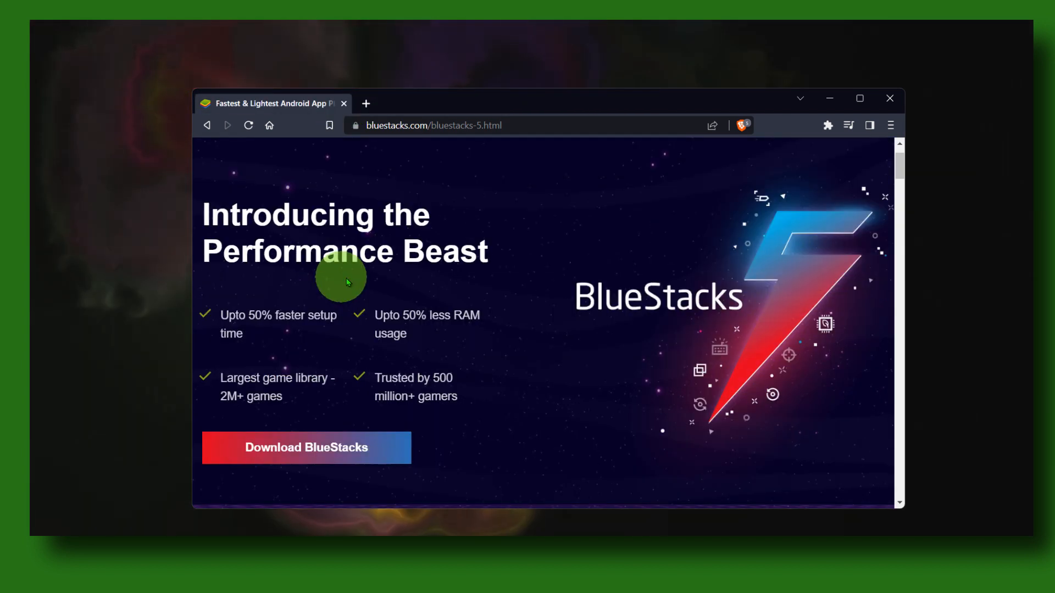
- Browse the BlueStacks 5 page and start the installer download from the header button
{"action": "scroll", "scroll_direction": "down", "scroll_amount": 3}
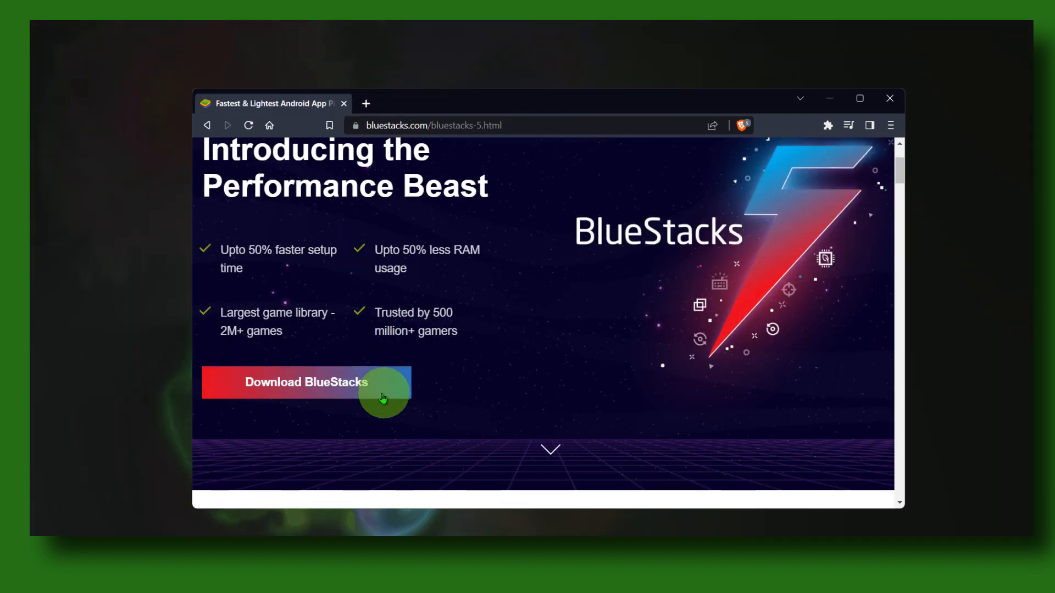
{"action": "scroll", "scroll_direction": "up", "scroll_amount": 3}
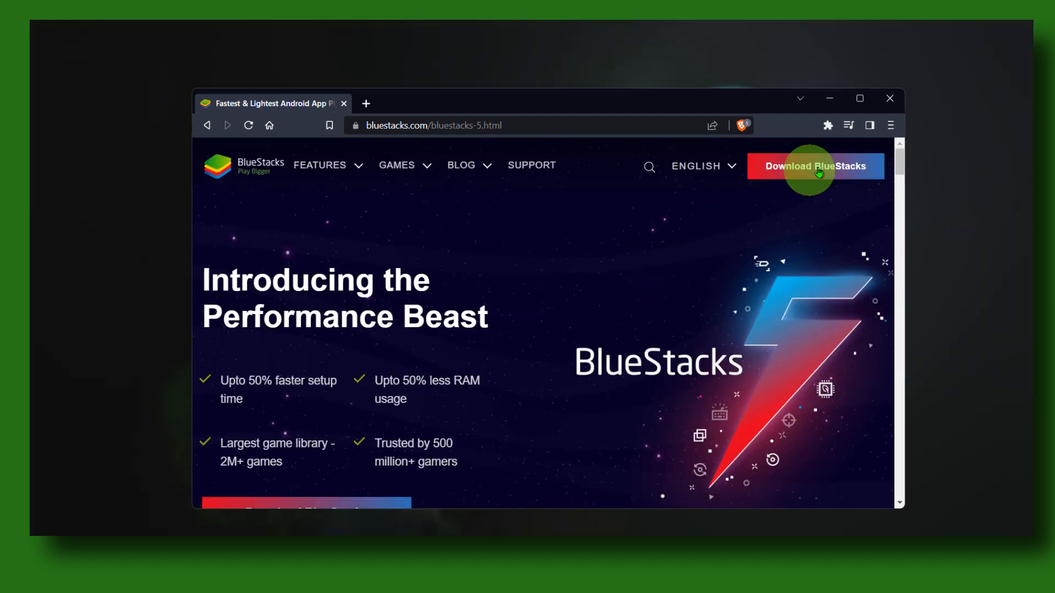
{"action": "left_click", "coordinate": [396, 166]}
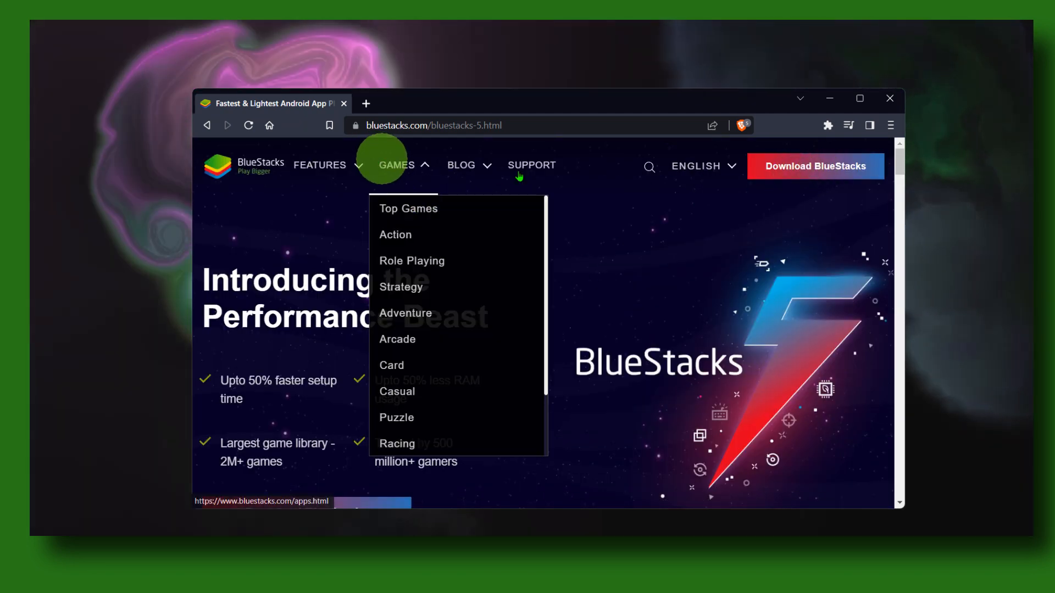
{"action": "left_click", "coordinate": [526, 265]}
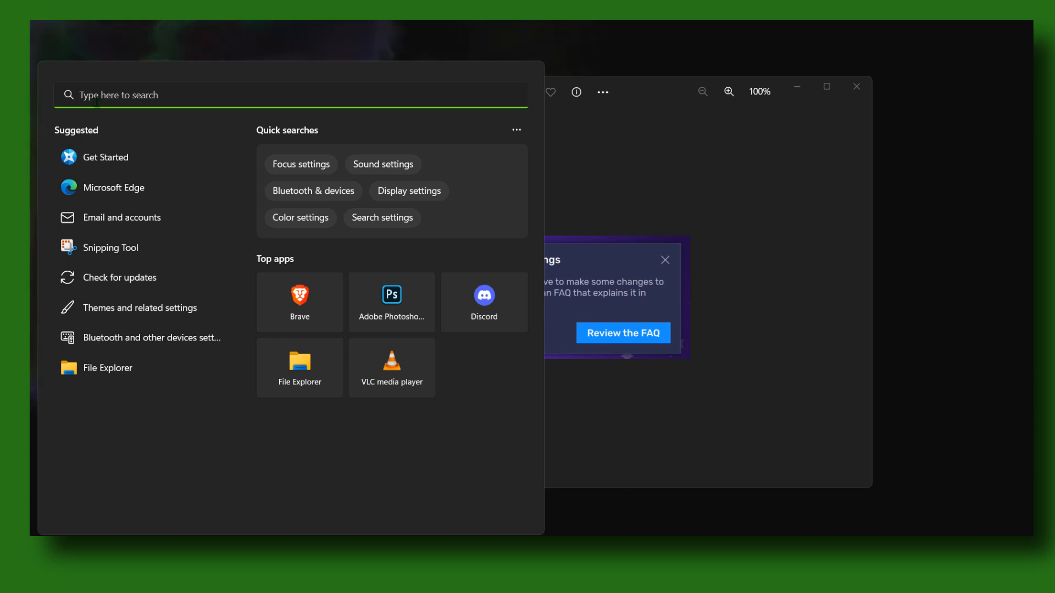
- Find and open 'Turn Windows features on or off' from Windows Search
{"action": "type", "text": "turn Windows features on or off"}
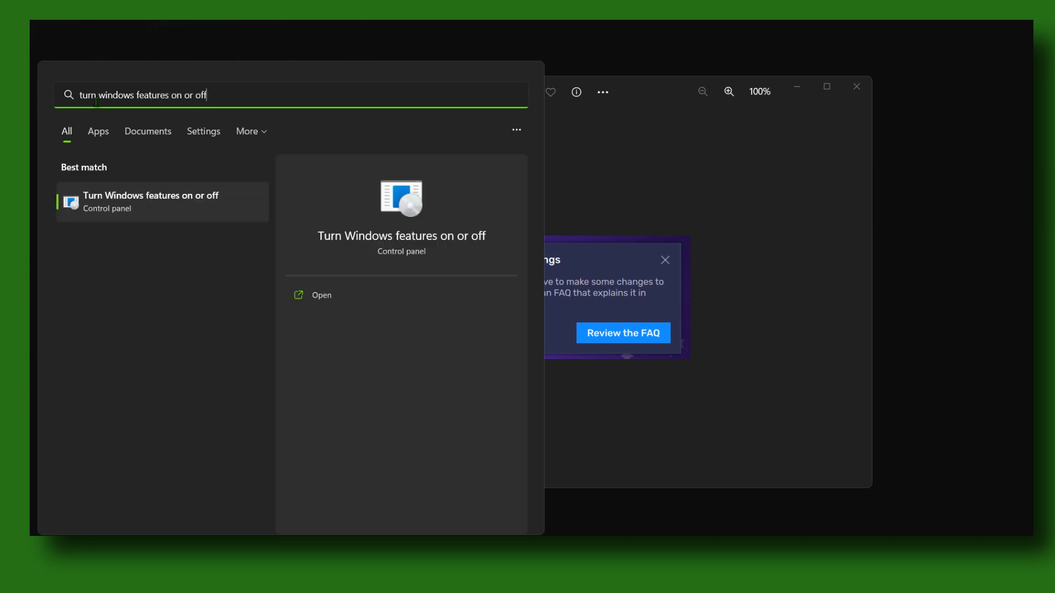
{"action": "left_click", "coordinate": [321, 294]}
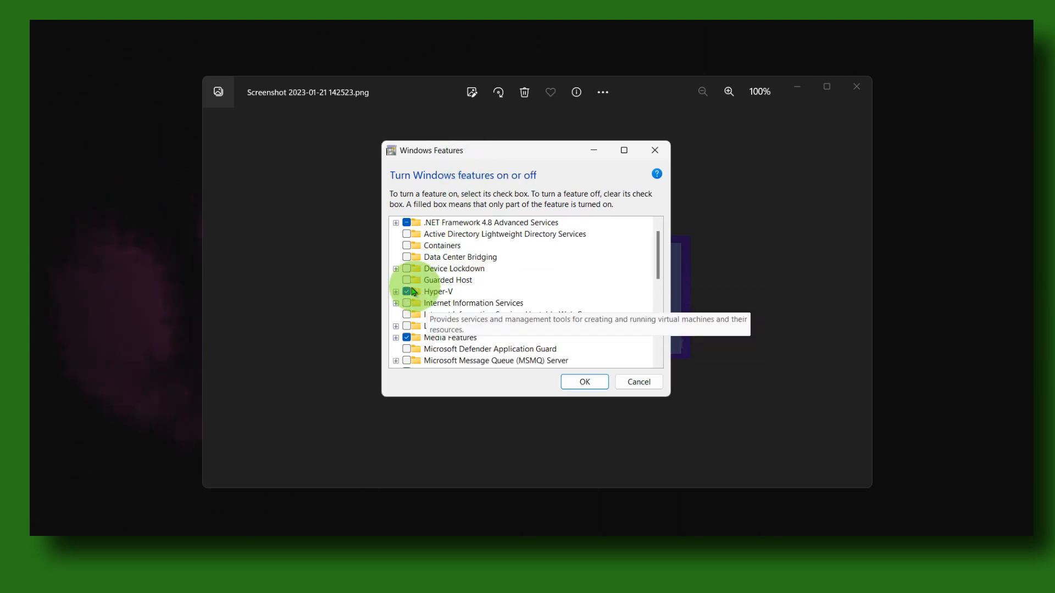
- Enable Hyper-V and Virtual Machine Platform and apply the feature changes with OK
{"action": "left_click", "coordinate": [406, 292]}
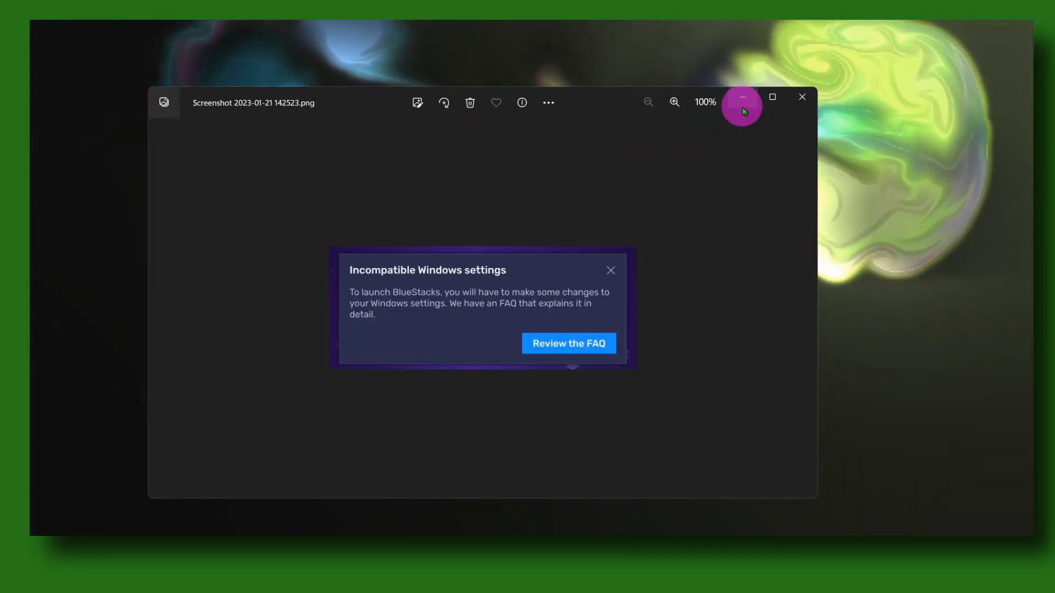
{"action": "left_click", "coordinate": [568, 343]}
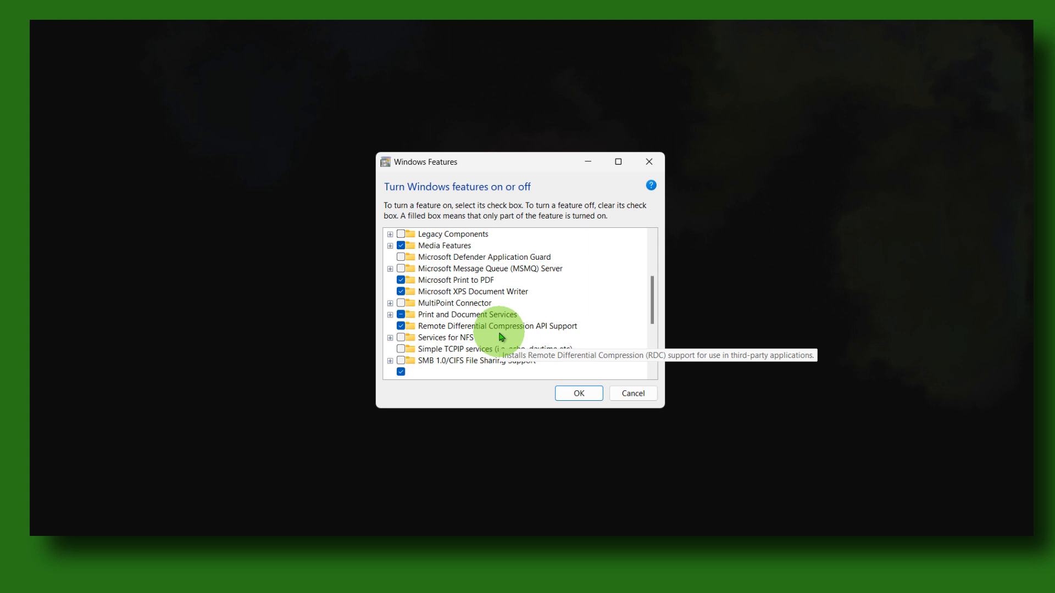
{"action": "scroll", "scroll_direction": "down", "scroll_amount": 3}
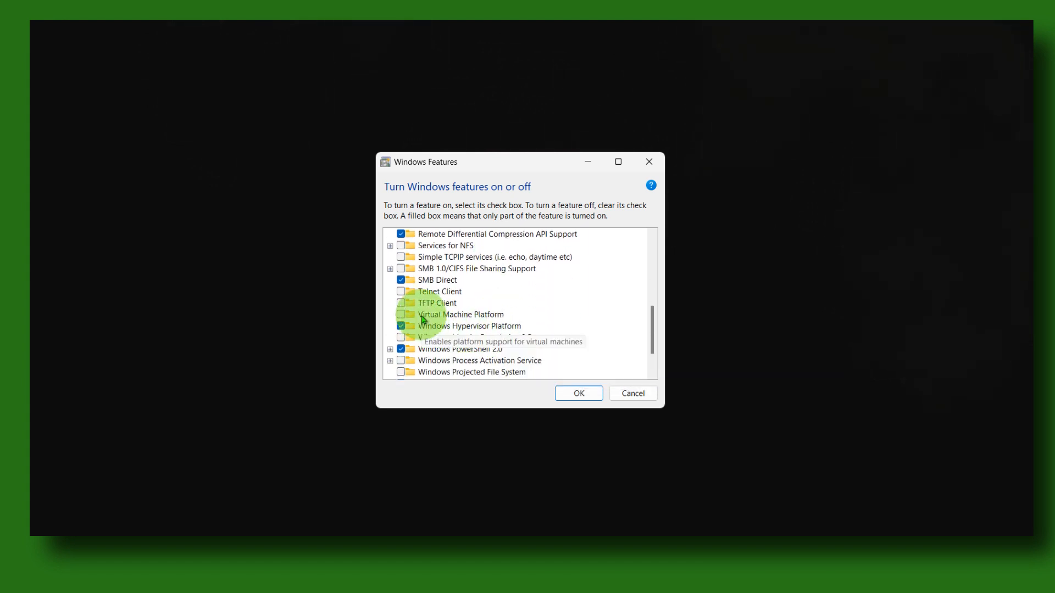
{"action": "left_click", "coordinate": [400, 314]}
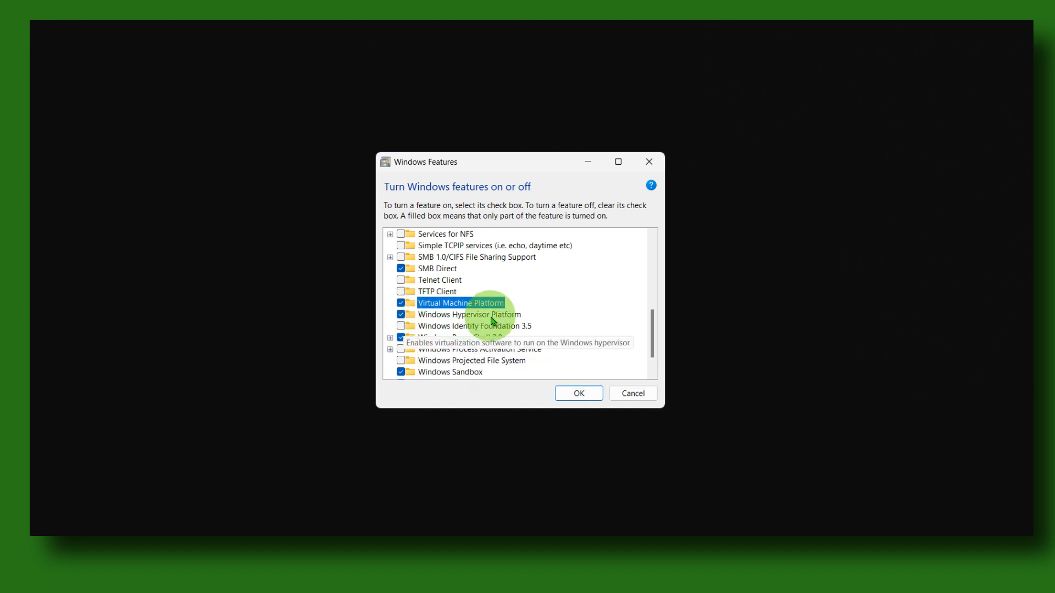
{"action": "scroll", "scroll_direction": "down", "scroll_amount": 3}
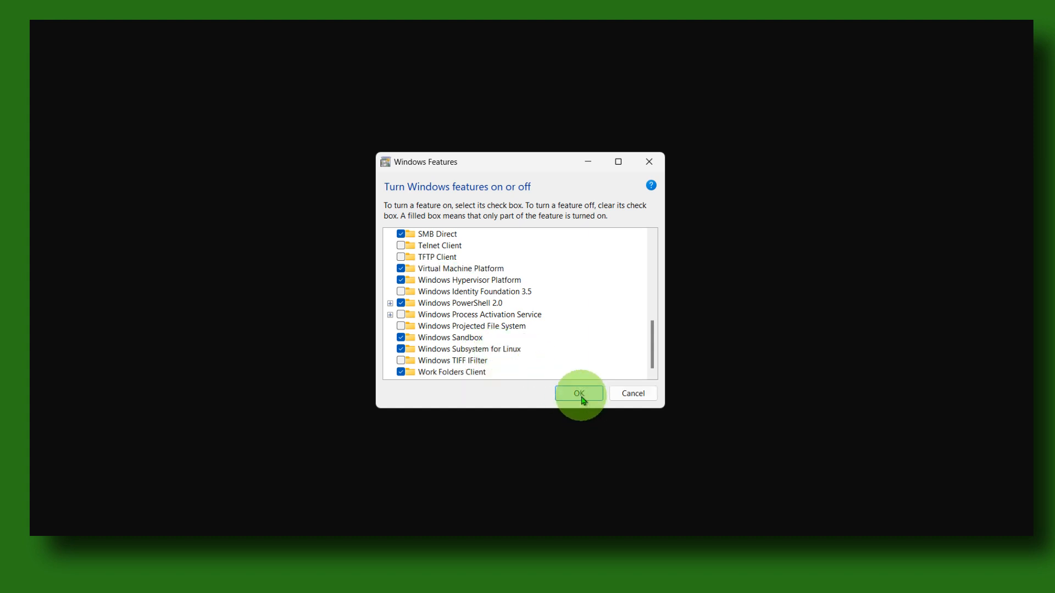
{"action": "left_click", "coordinate": [579, 393]}
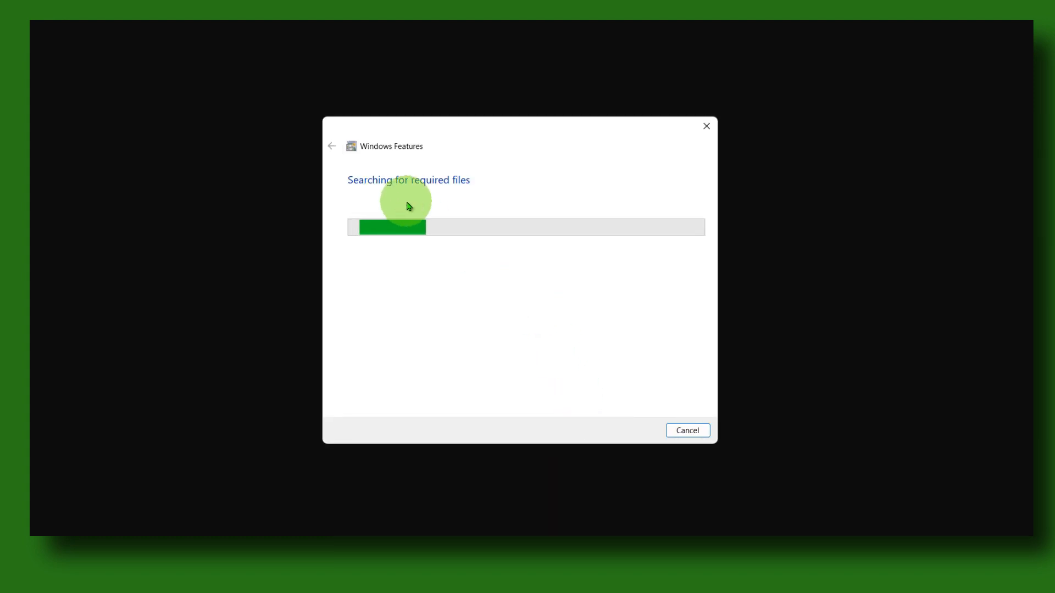
{"action": "mouse_move", "coordinate": [534, 148]}
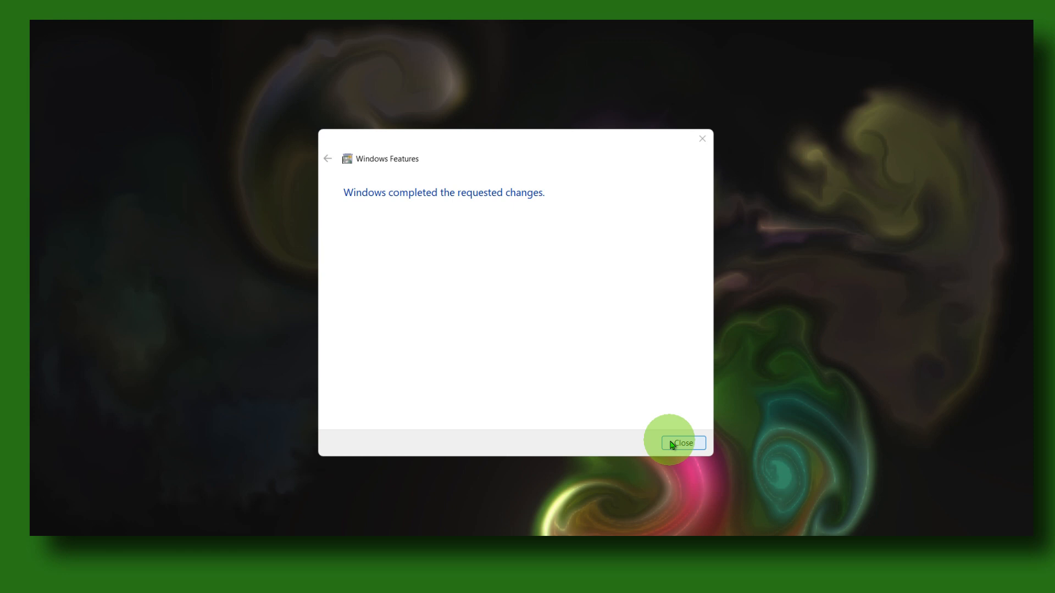
- Set the BlueStacks 5 shortcut's Compatibility to Run as administrator and apply it
{"action": "left_click", "coordinate": [682, 443]}
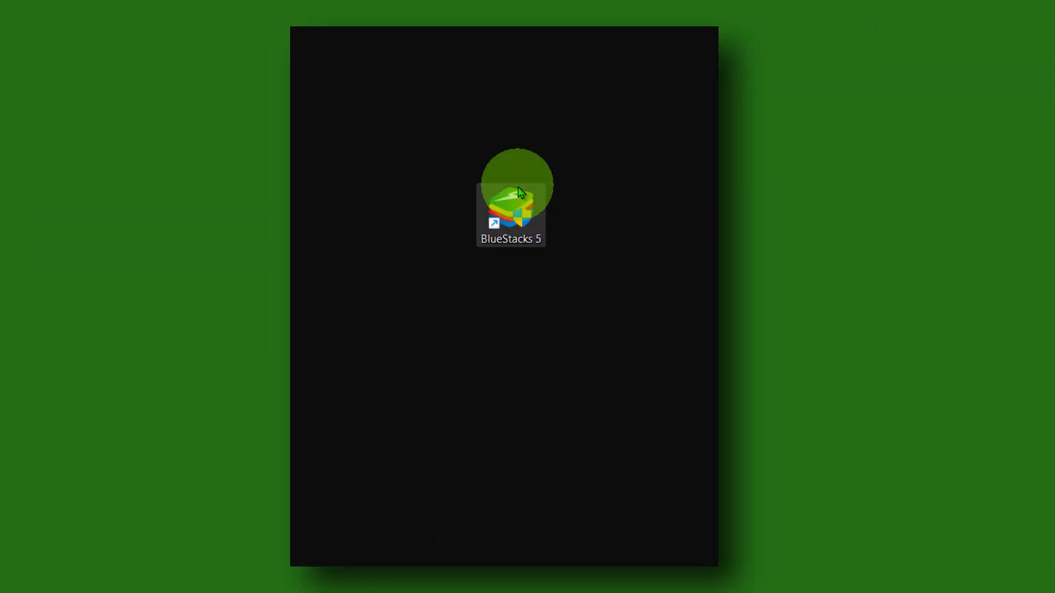
{"action": "mouse_move", "coordinate": [472, 182]}
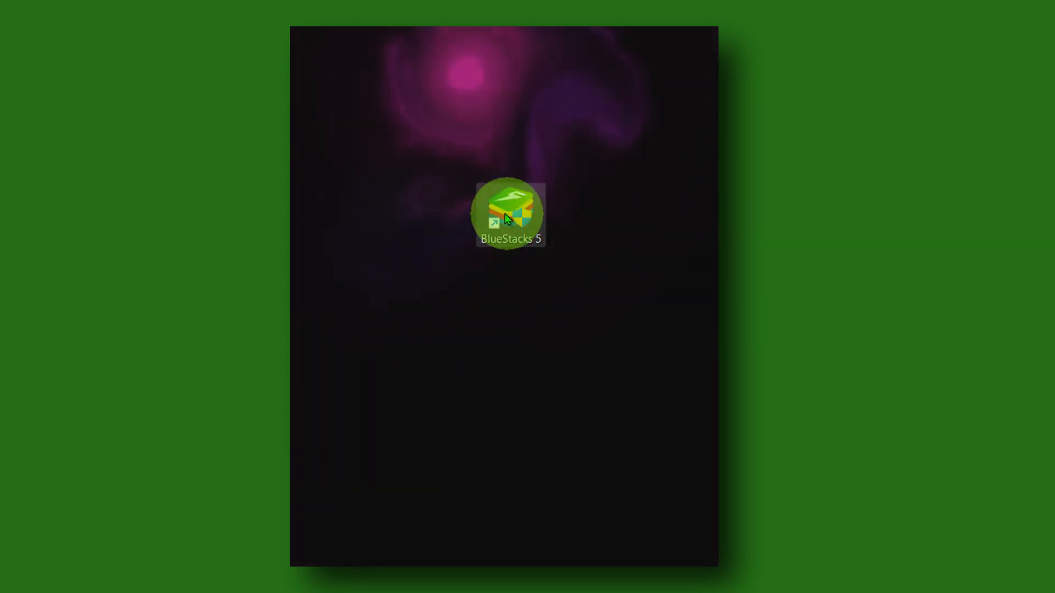
{"action": "right_click", "coordinate": [510, 214]}
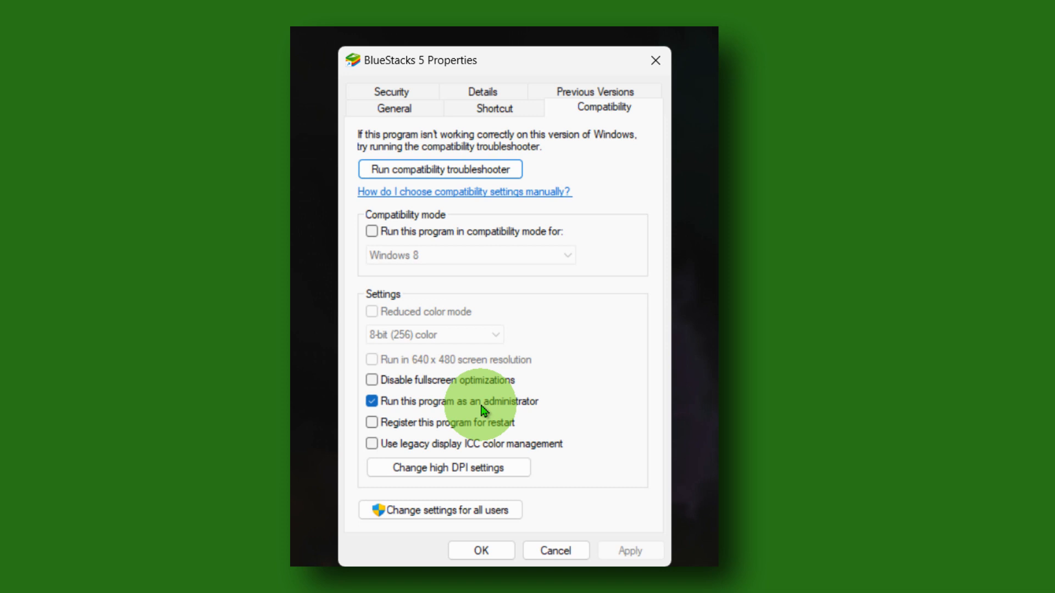
{"action": "mouse_move", "coordinate": [438, 76]}
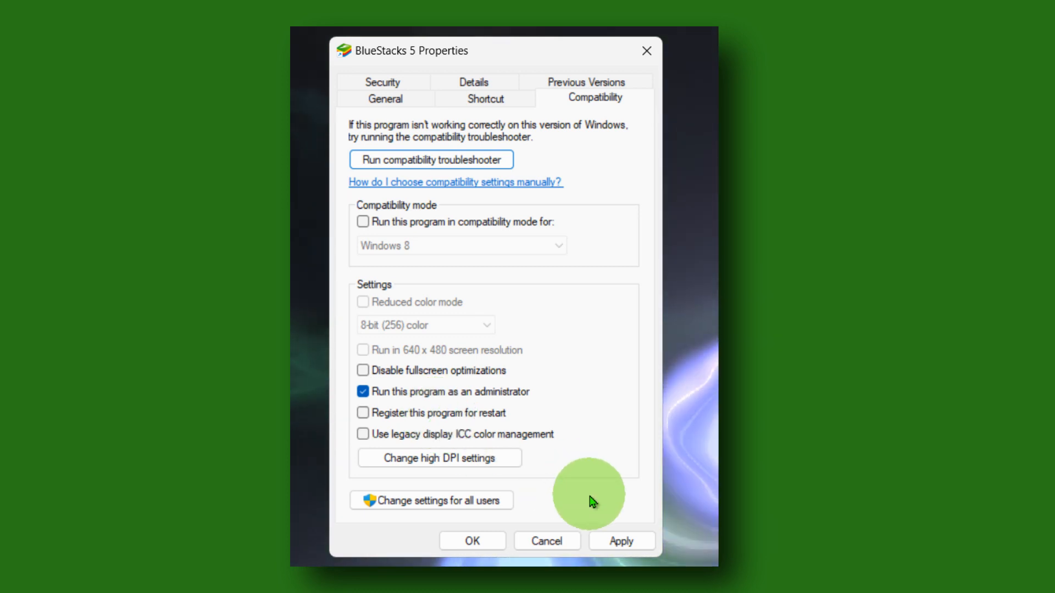
{"action": "left_click", "coordinate": [620, 540]}
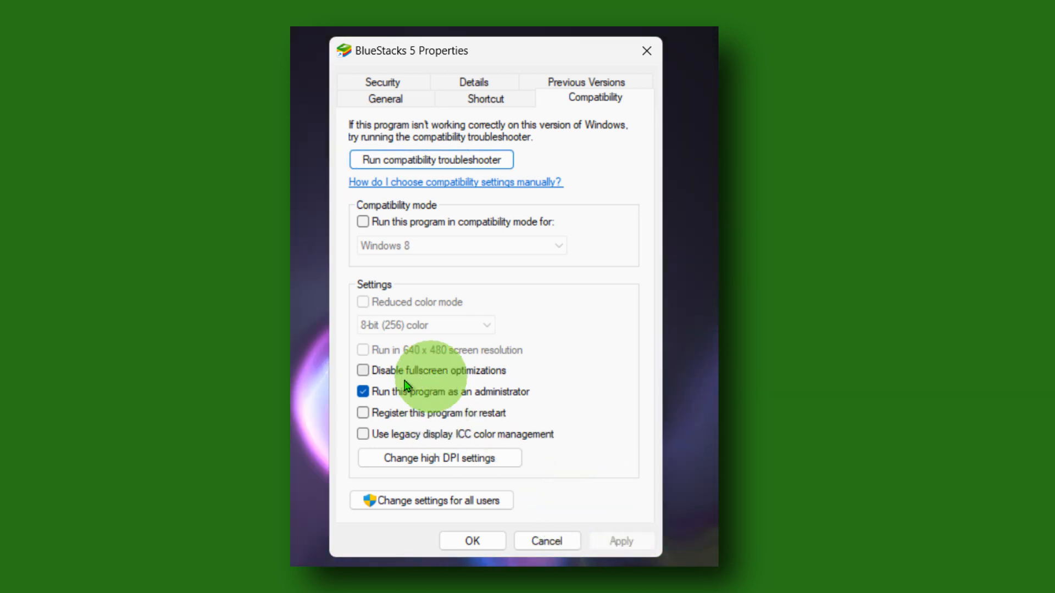
{"action": "left_click", "coordinate": [471, 541]}
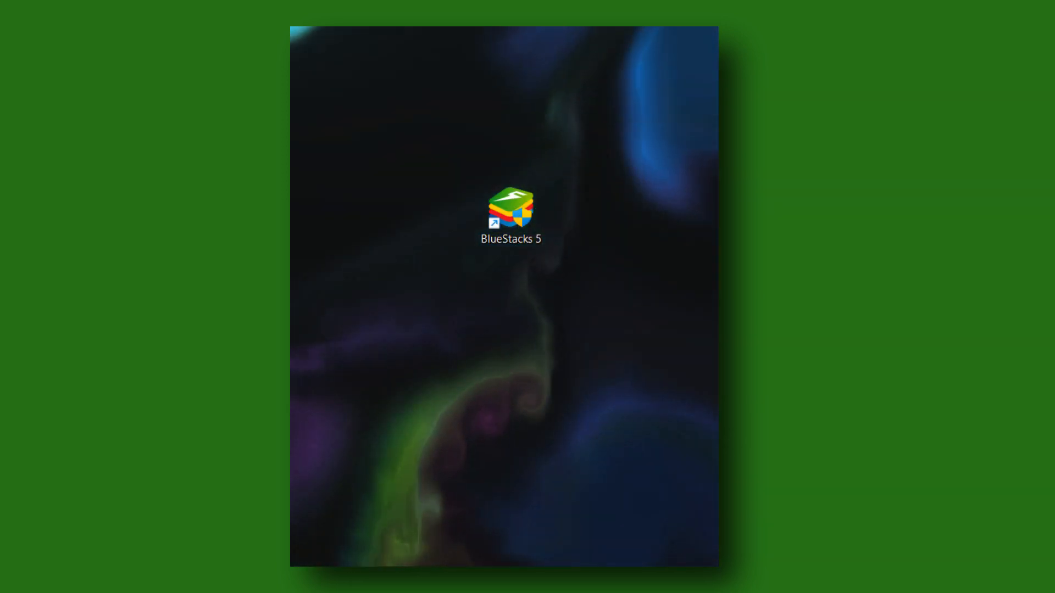
- Launch BlueStacks 5 and search the Play Store for 'clash of clans'
{"action": "double_click", "coordinate": [511, 212]}
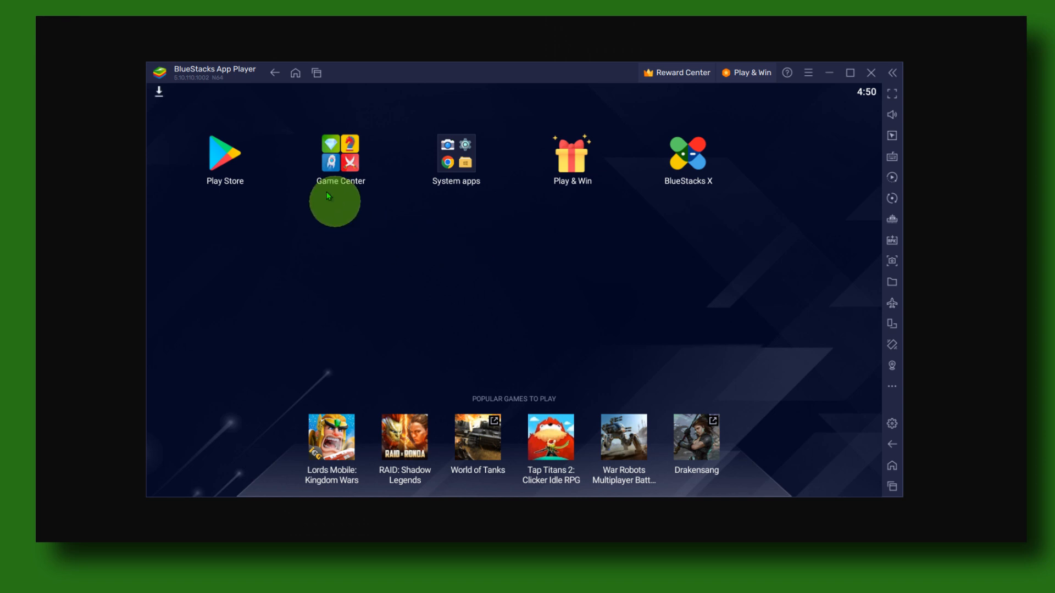
{"action": "left_click", "coordinate": [225, 156]}
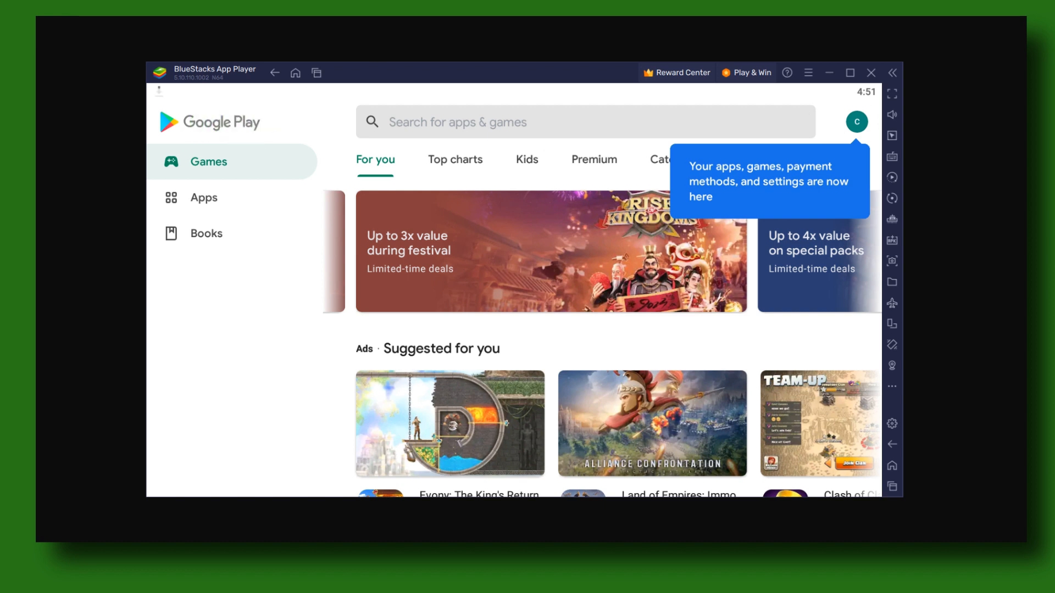
{"action": "left_click", "coordinate": [585, 121]}
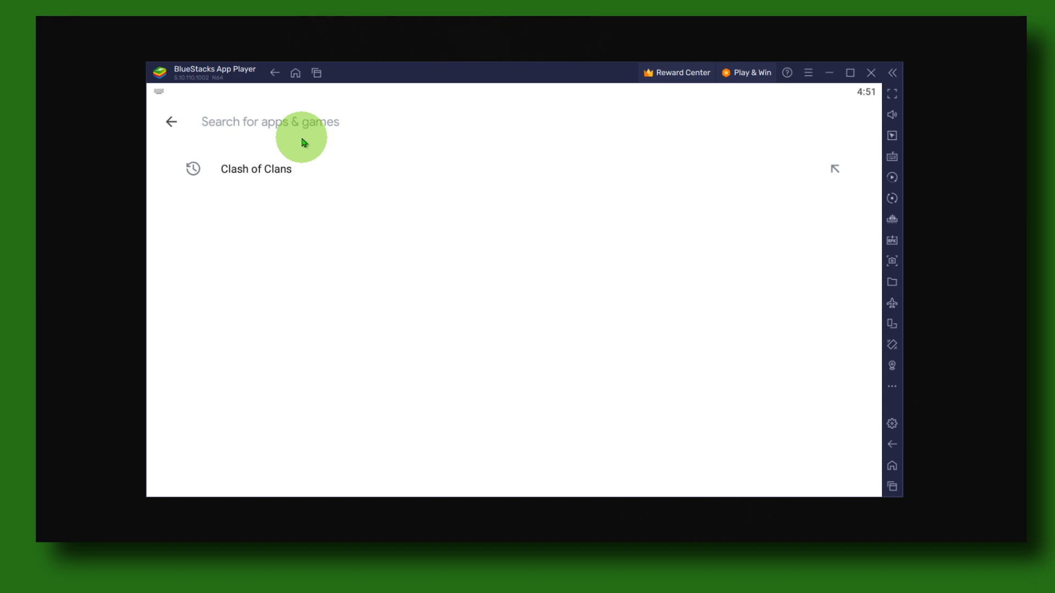
{"action": "type", "text": "clash"}
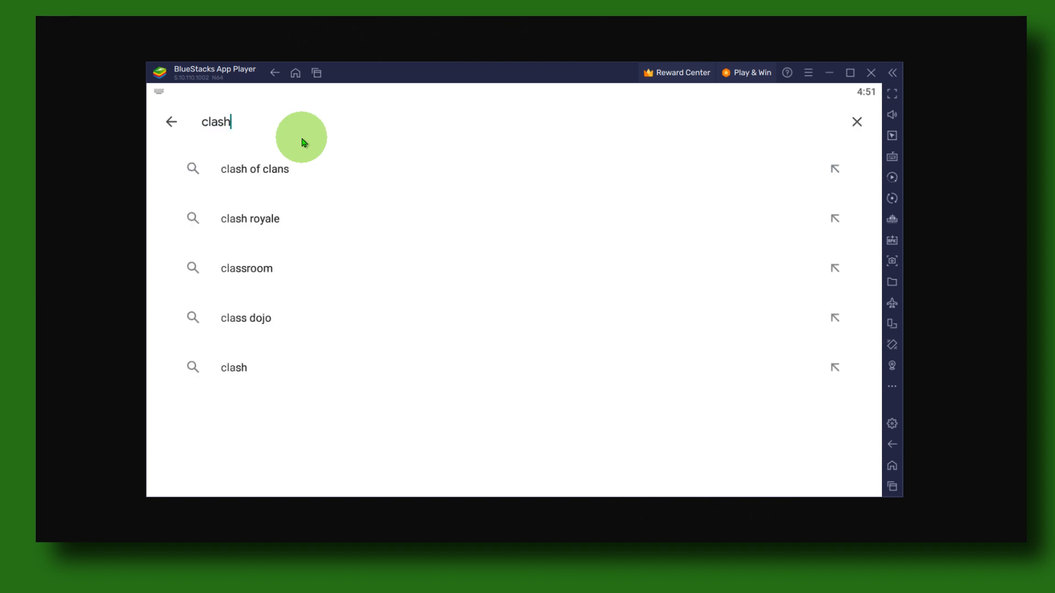
{"action": "type", "text": "of clans"}
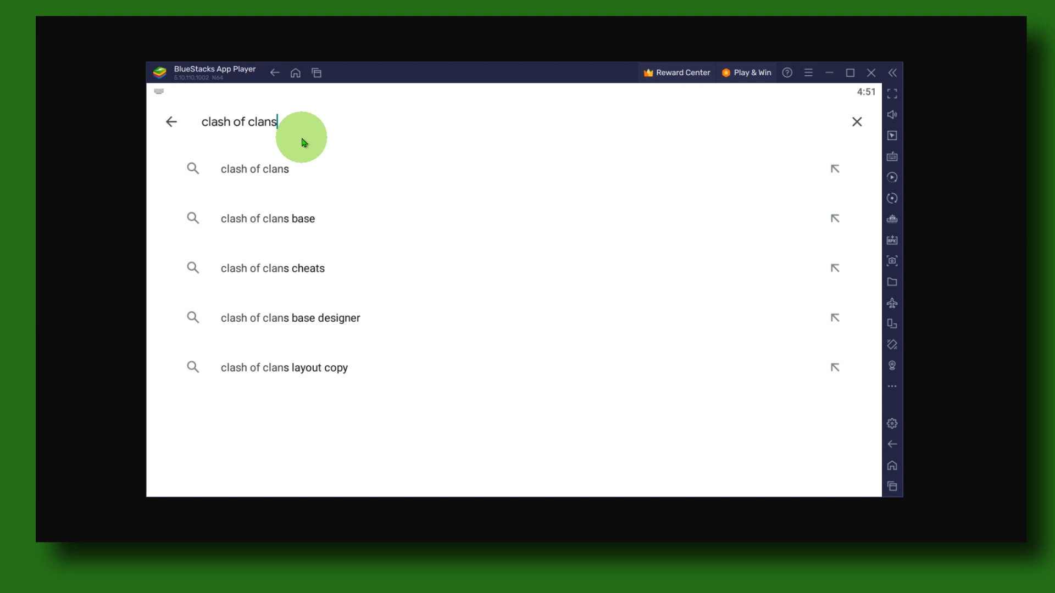
- Install Clash of Clans from the results so its 276 MB download begins
{"action": "left_click", "coordinate": [254, 169]}
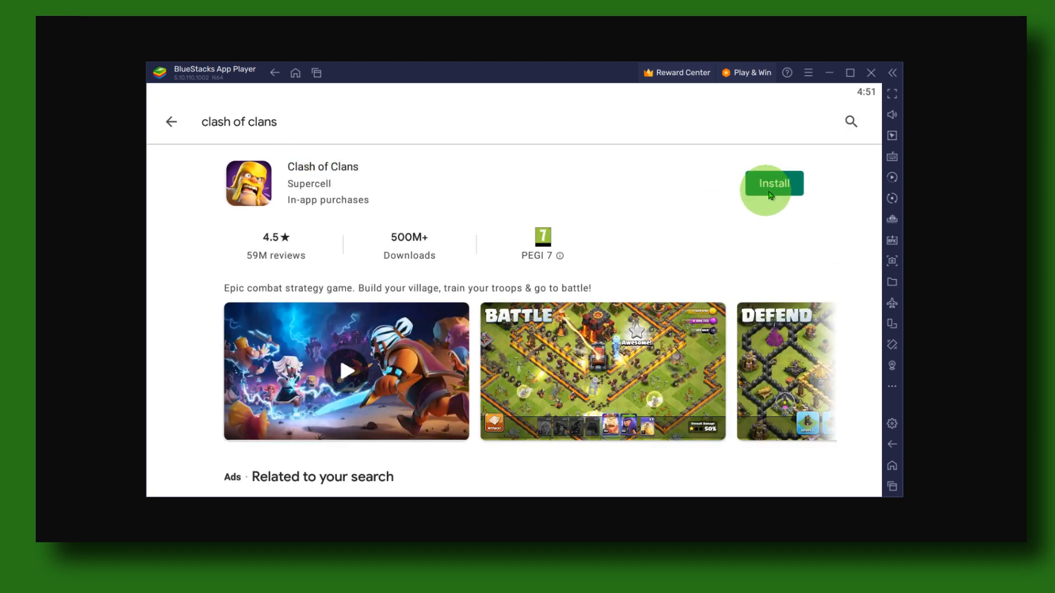
{"action": "left_click", "coordinate": [773, 184]}
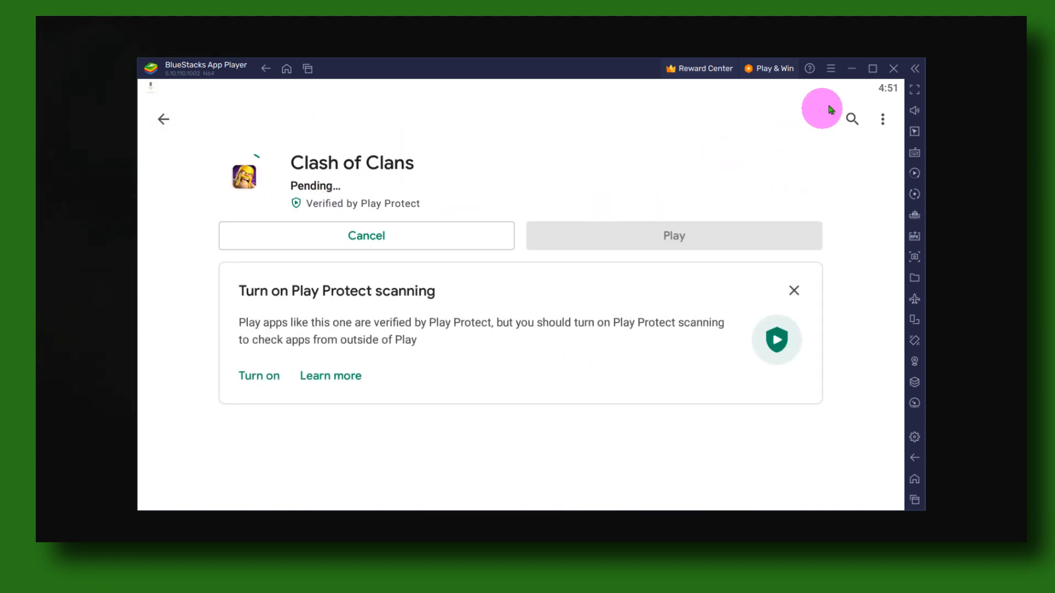
{"action": "left_click", "coordinate": [831, 68]}
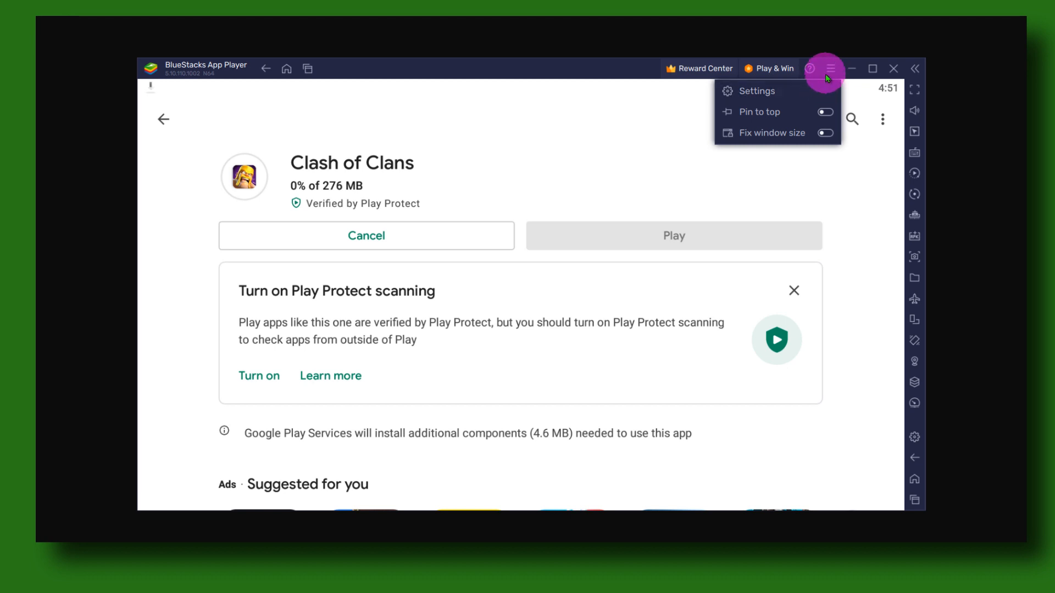
- In Performance settings, try lower allocations but keep High (4 Cores) CPU and High (4 GB) memory
{"action": "left_click", "coordinate": [756, 92]}
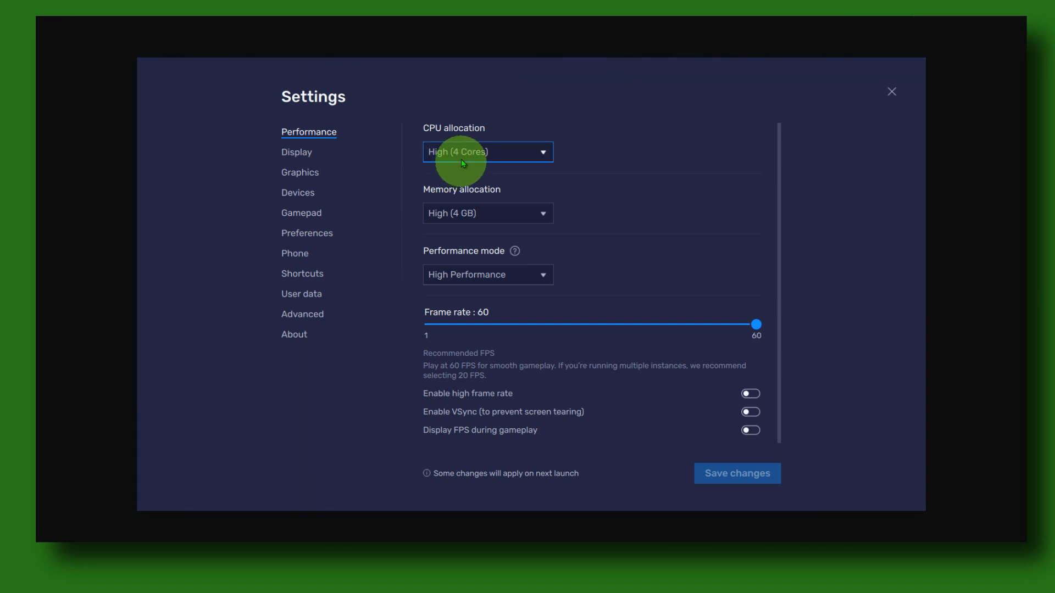
{"action": "left_click", "coordinate": [487, 151]}
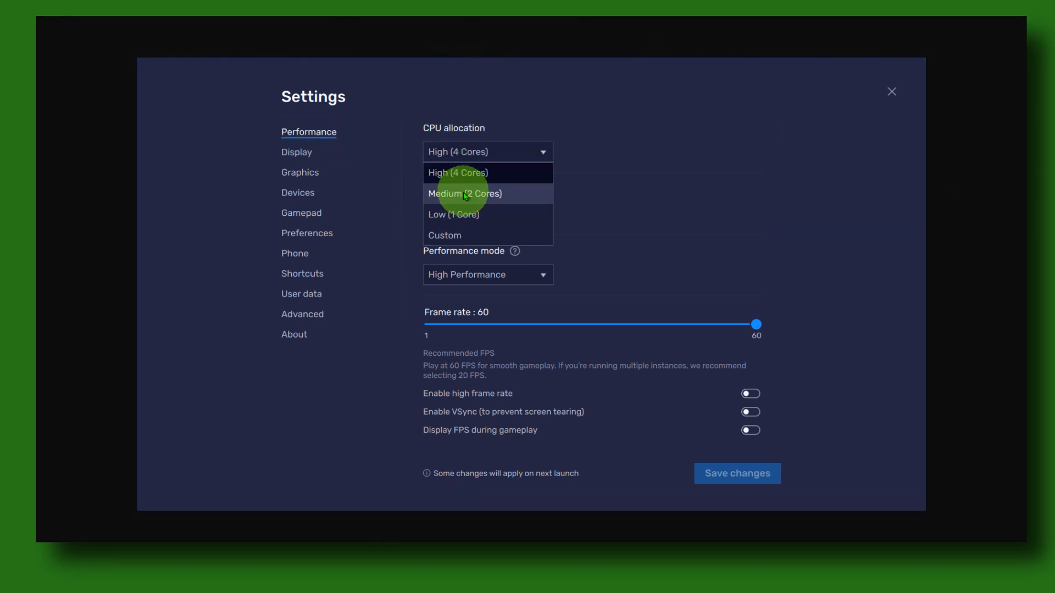
{"action": "left_click", "coordinate": [464, 194]}
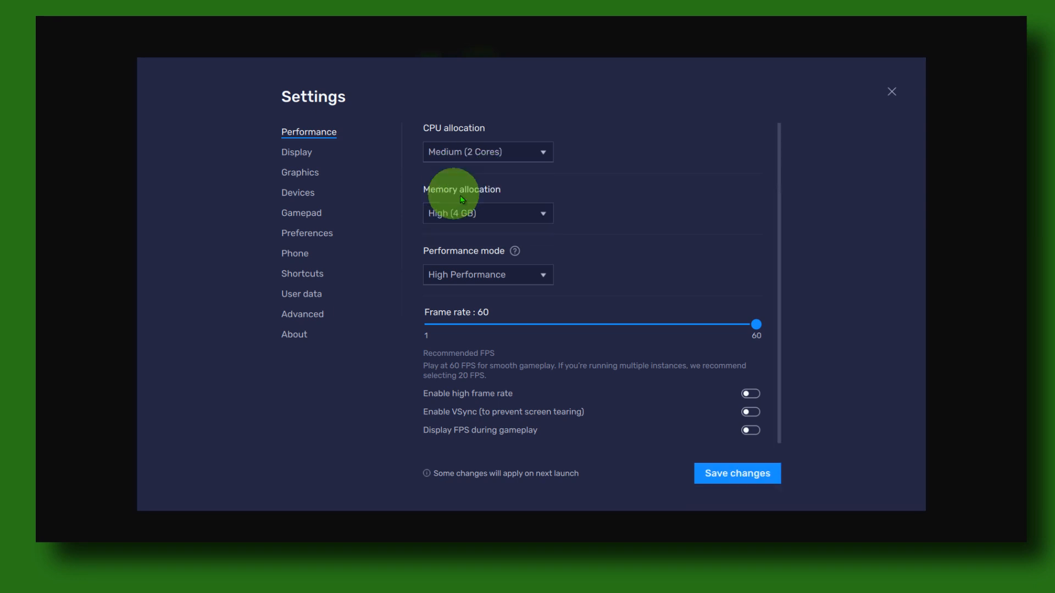
{"action": "left_click", "coordinate": [486, 152]}
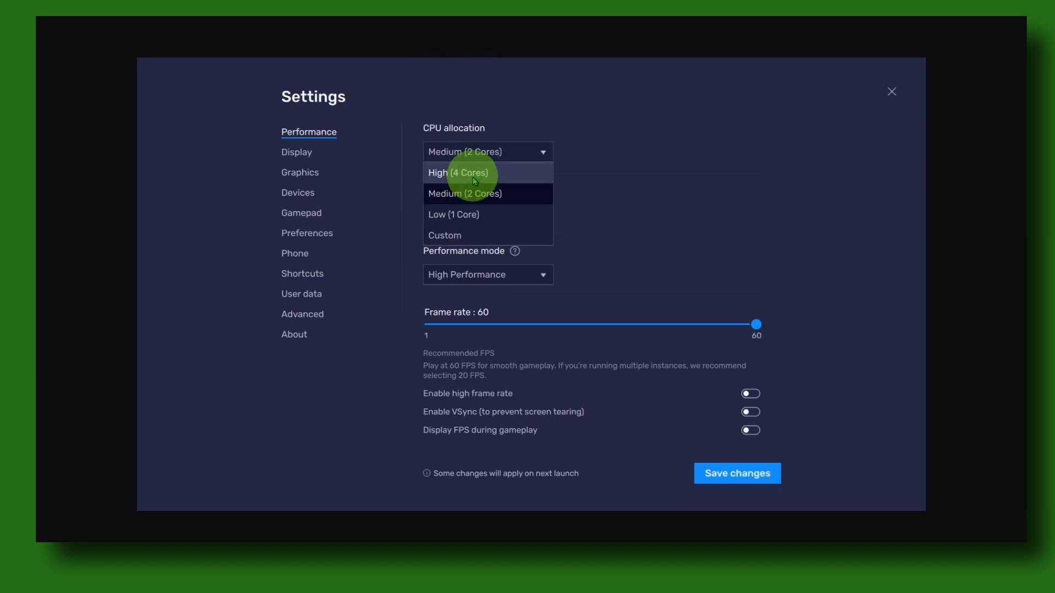
{"action": "left_click", "coordinate": [458, 173]}
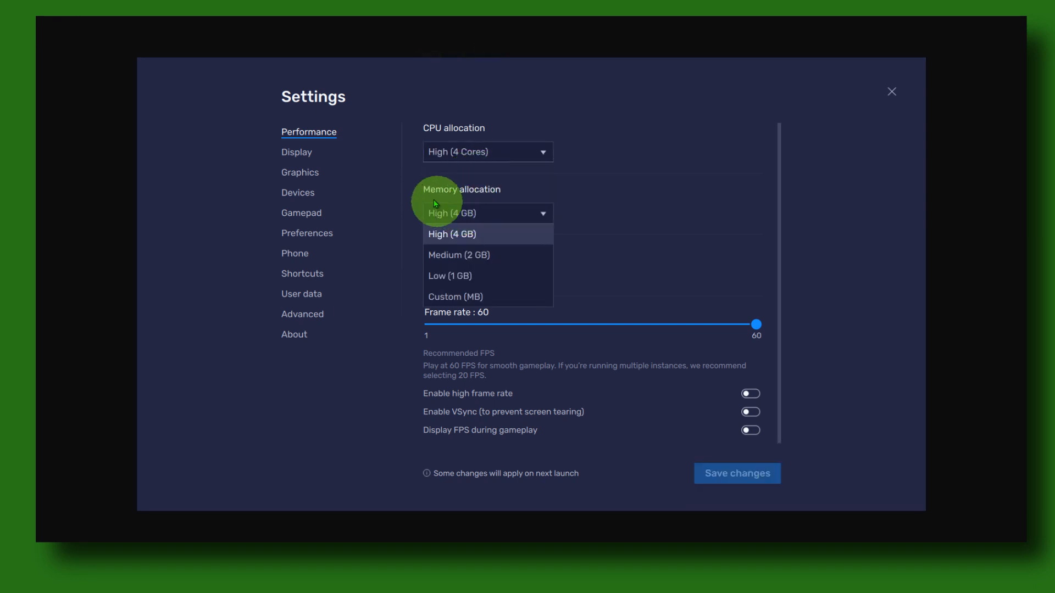
{"action": "left_click", "coordinate": [452, 233]}
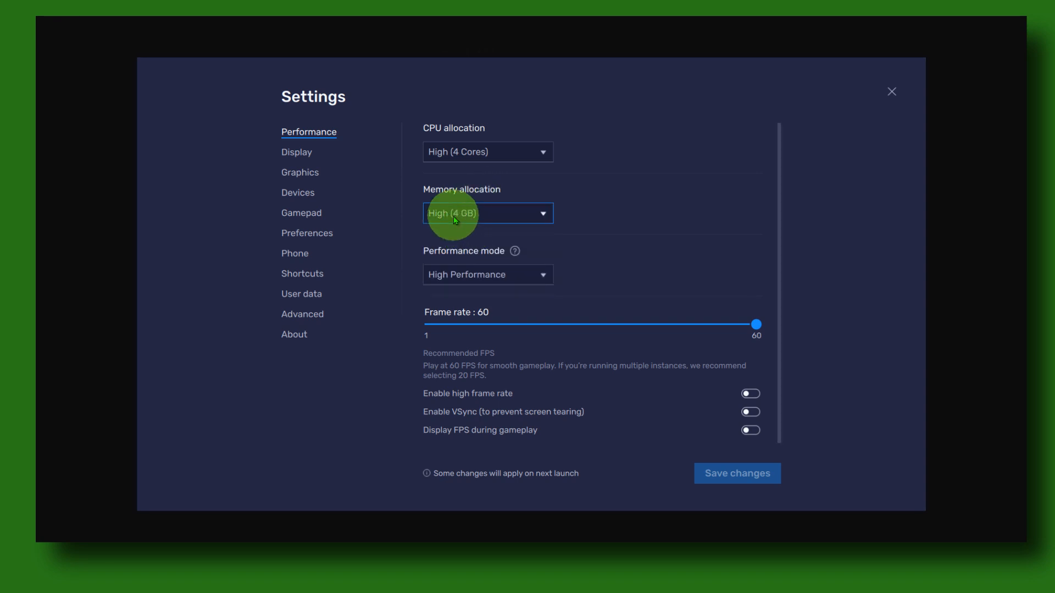
{"action": "left_click", "coordinate": [486, 213]}
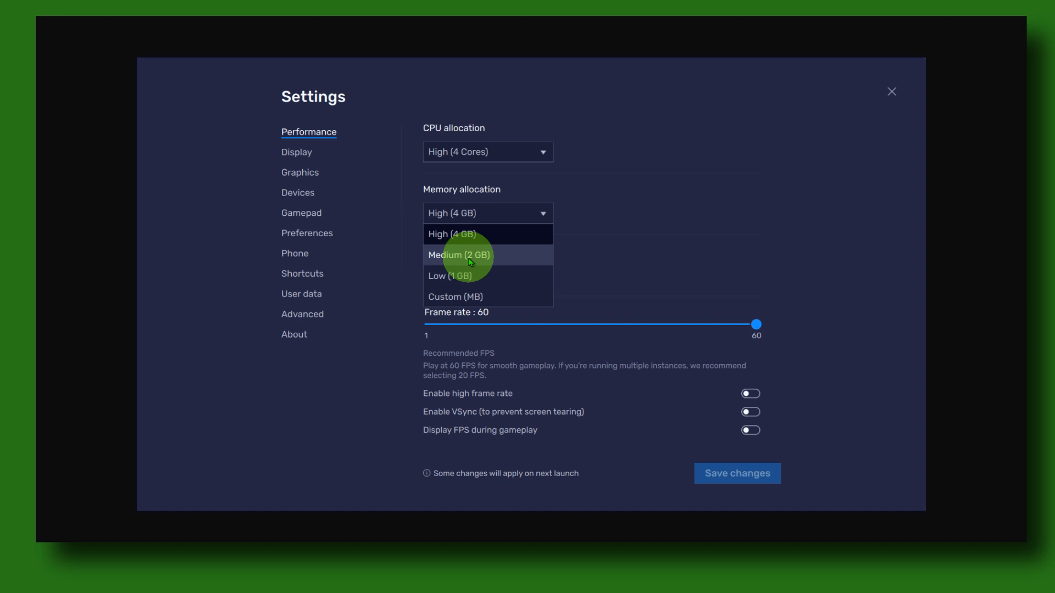
{"action": "left_click", "coordinate": [459, 255]}
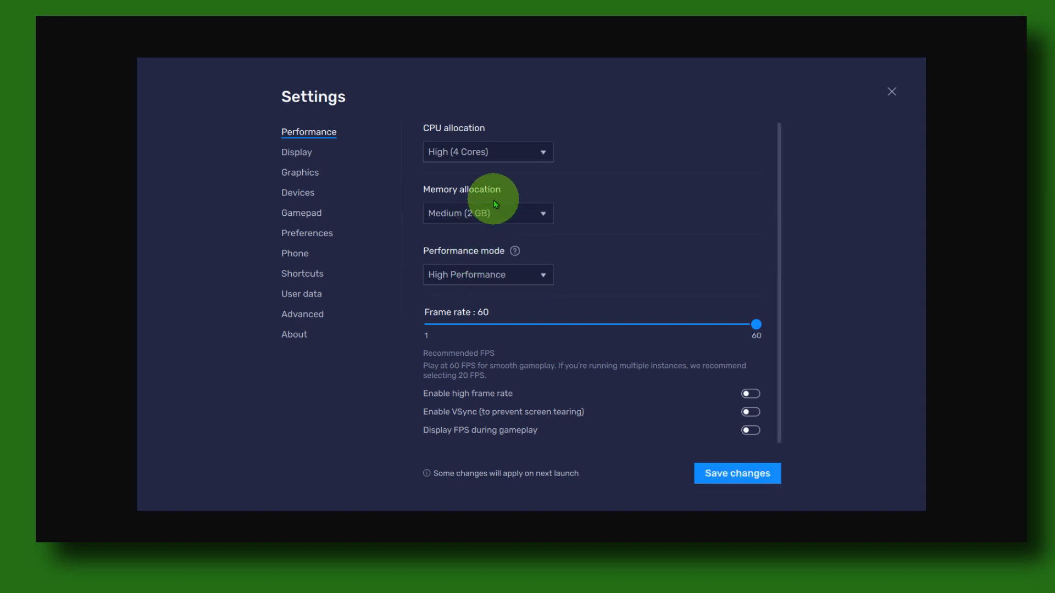
{"action": "left_click", "coordinate": [487, 214]}
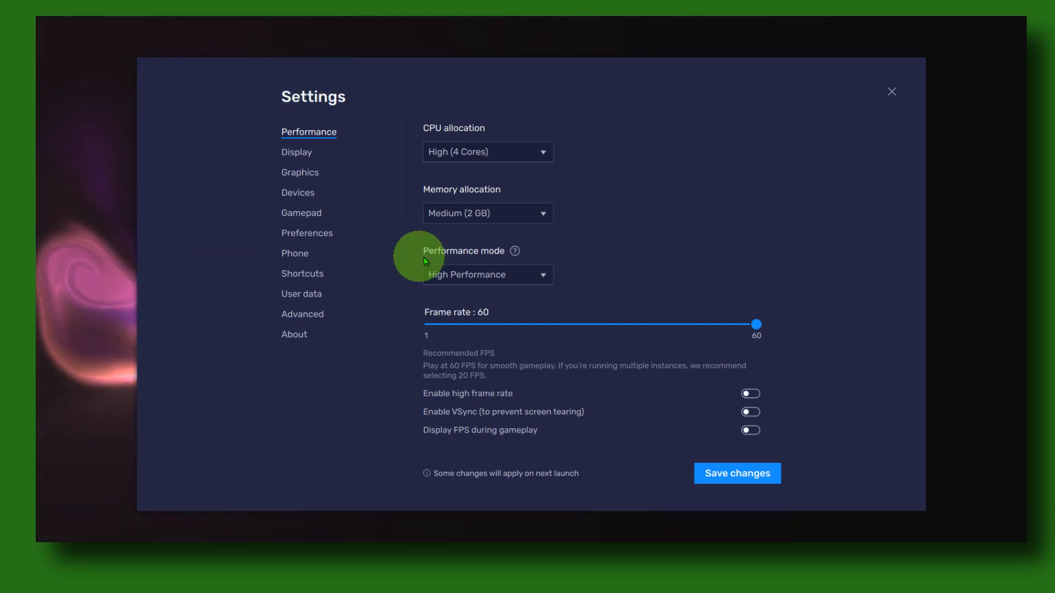
{"action": "left_click", "coordinate": [485, 212]}
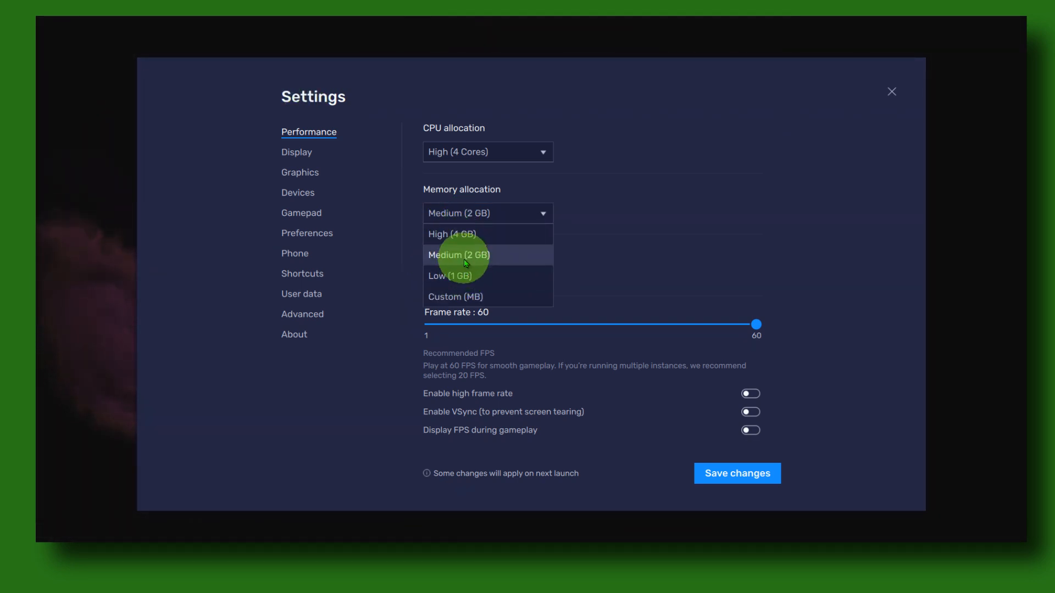
{"action": "left_click", "coordinate": [451, 234]}
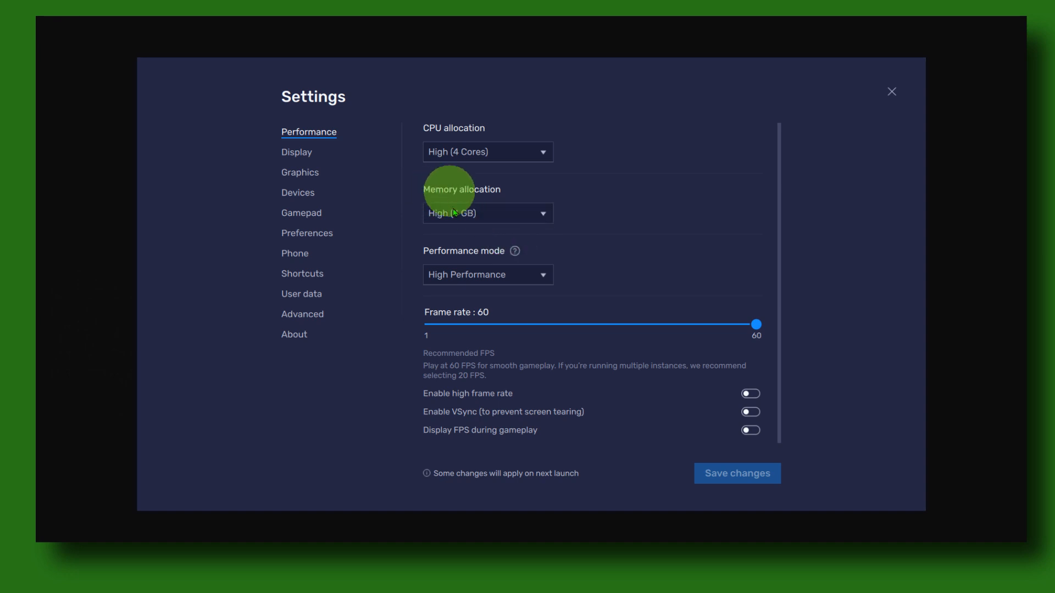
- Keep High Performance mode and enable Display FPS and high frame rate
{"action": "left_click", "coordinate": [487, 274]}
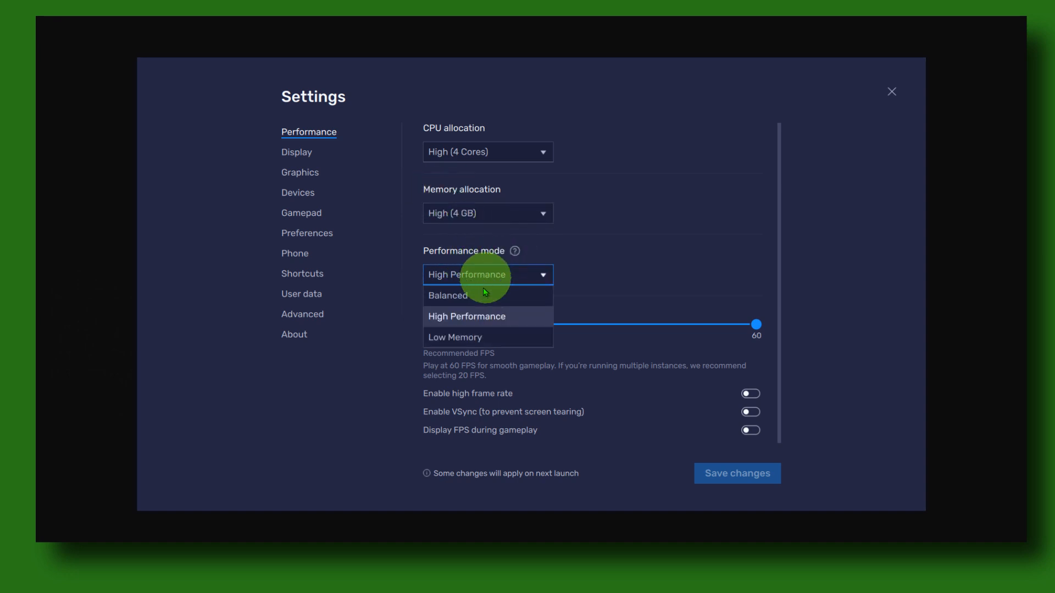
{"action": "mouse_move", "coordinate": [509, 296]}
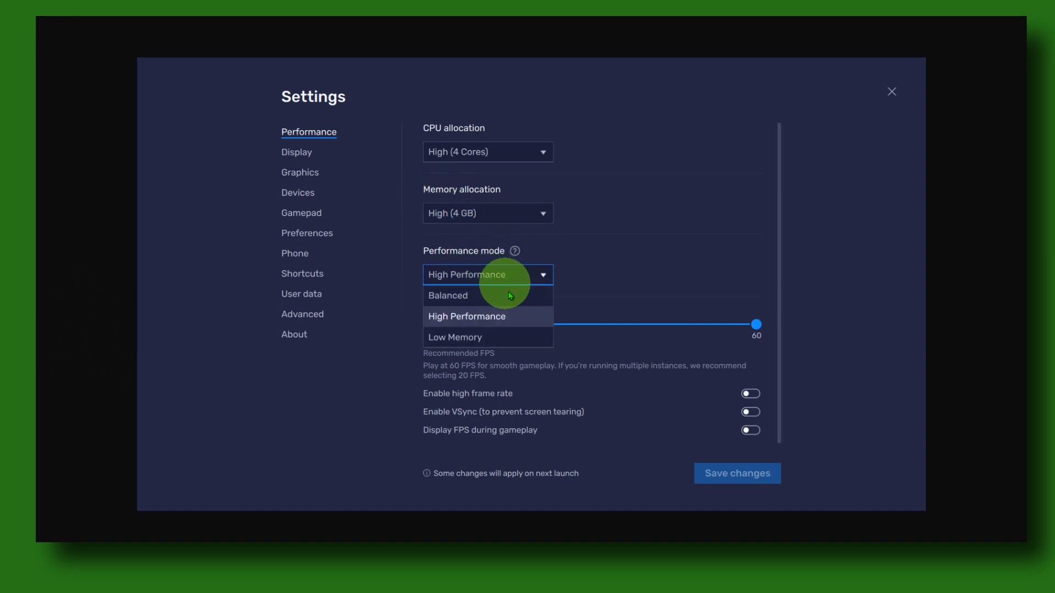
{"action": "mouse_move", "coordinate": [447, 296]}
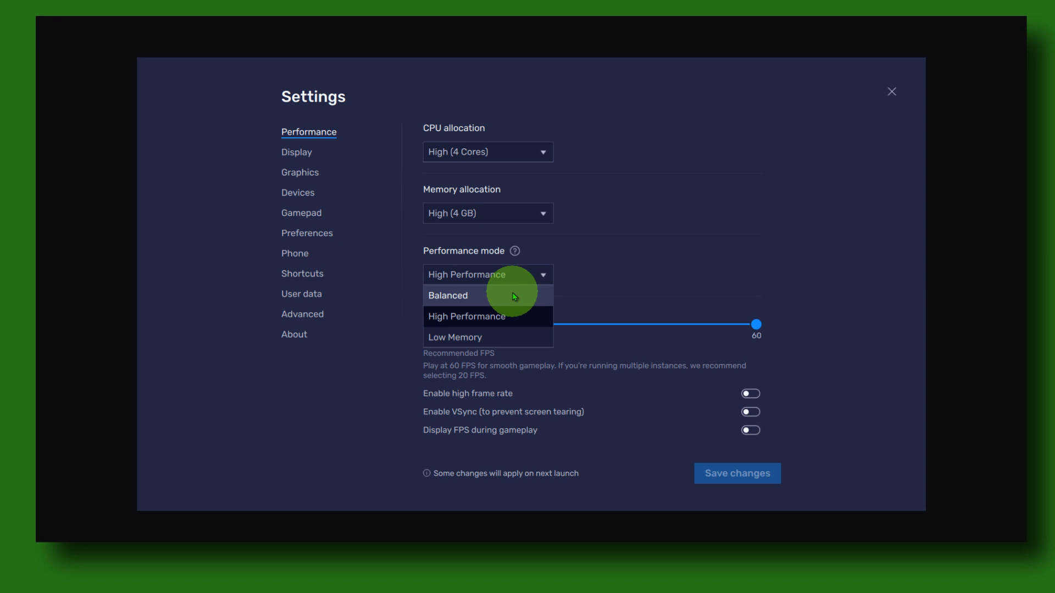
{"action": "left_click", "coordinate": [447, 295]}
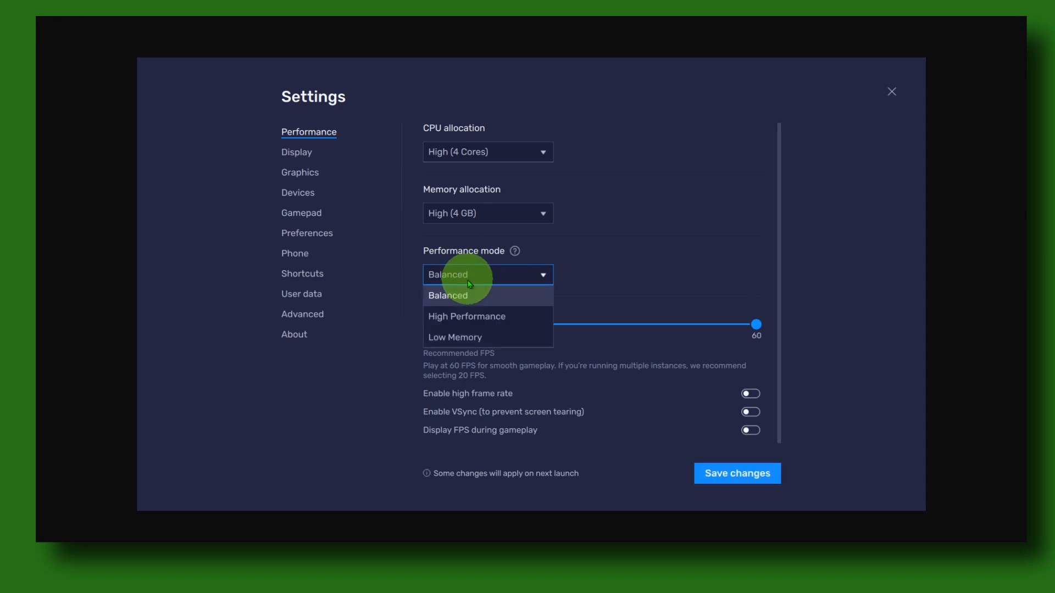
{"action": "left_click", "coordinate": [466, 316]}
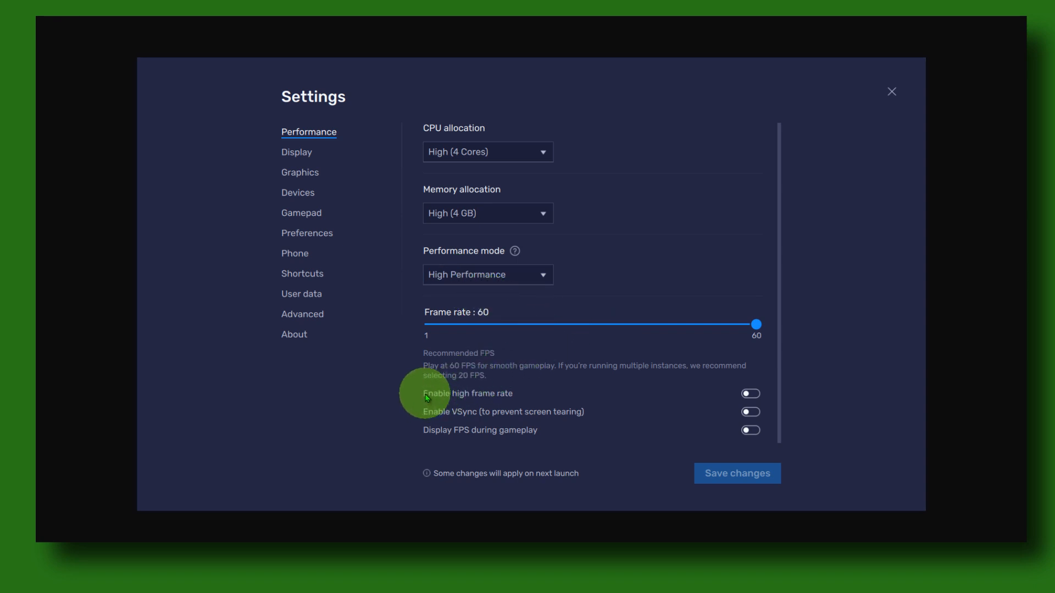
{"action": "mouse_move", "coordinate": [687, 436]}
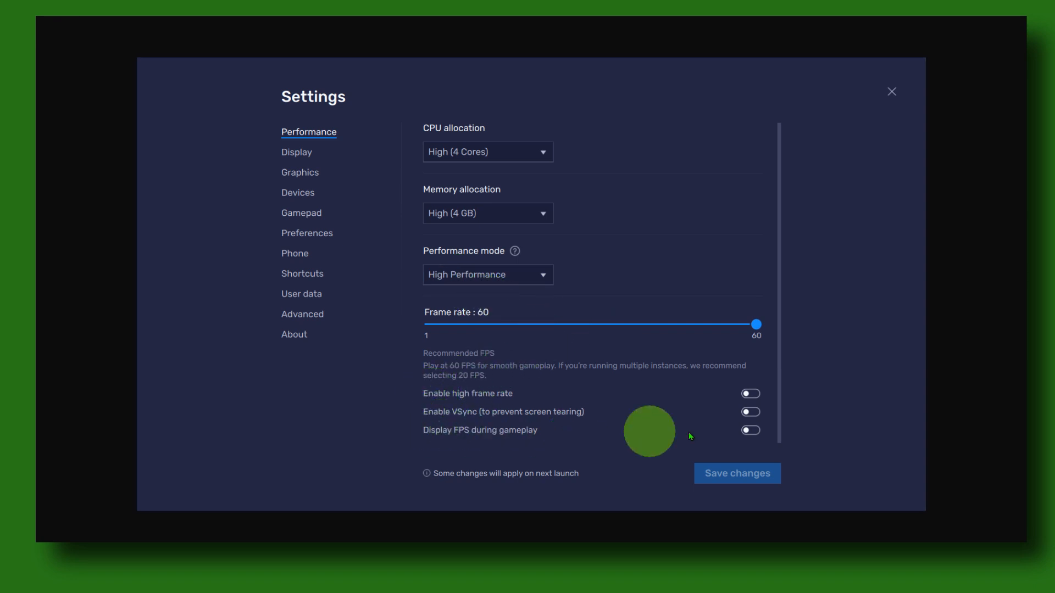
{"action": "left_click", "coordinate": [750, 430]}
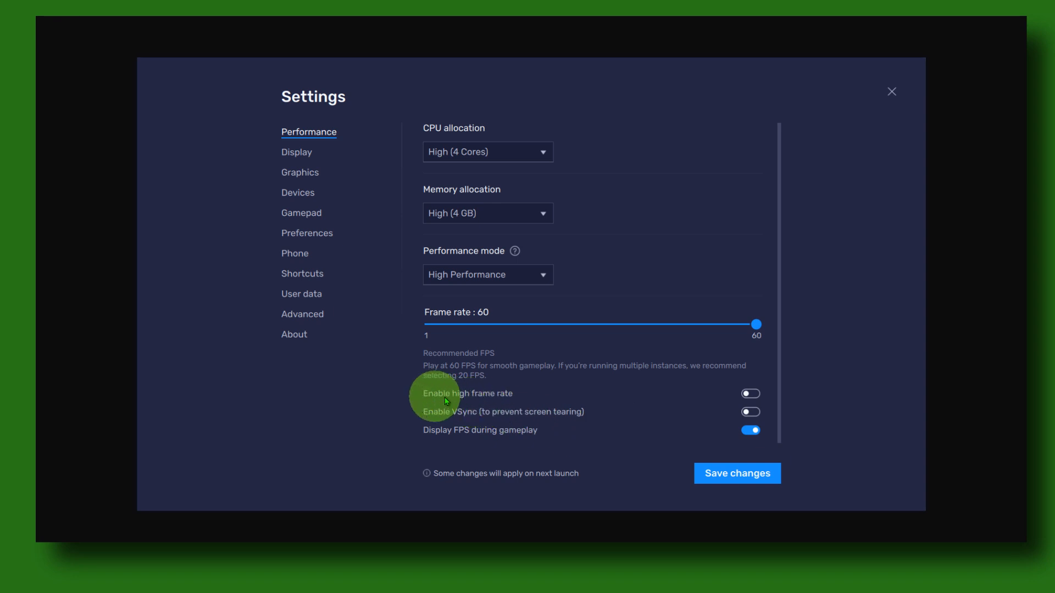
{"action": "left_click", "coordinate": [749, 393]}
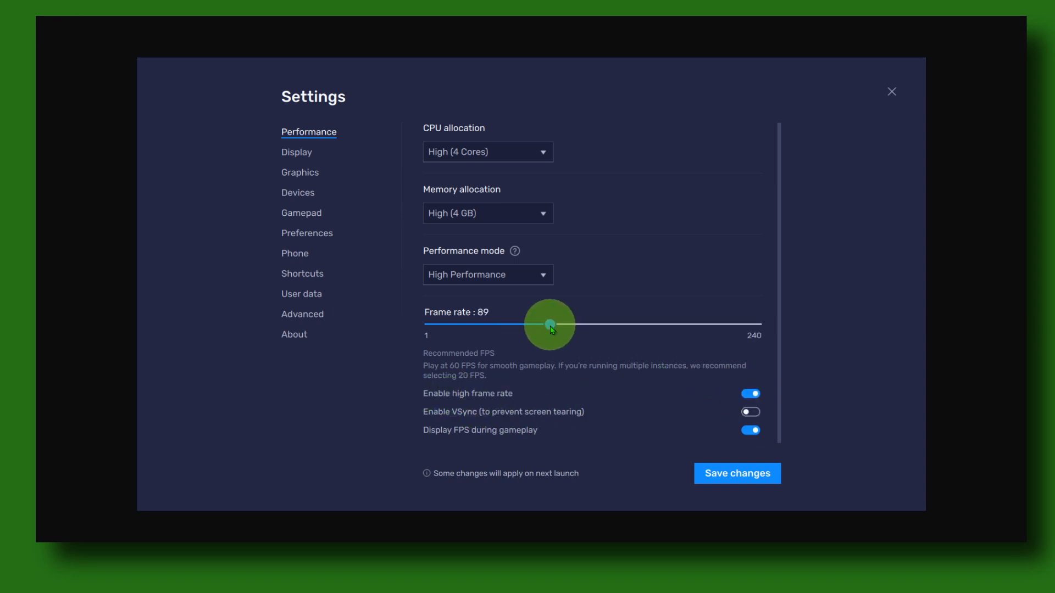
- Drag the frame rate slider through several values up to about 122 FPS
{"action": "left_click_drag", "start_coordinate": [548, 326], "coordinate": [474, 325]}
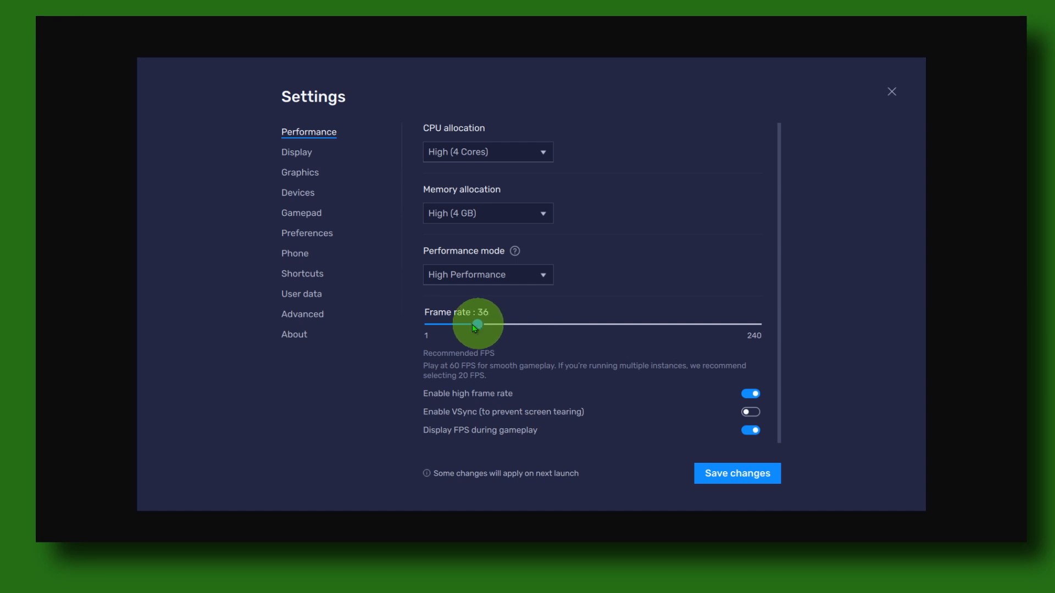
{"action": "left_click_drag", "start_coordinate": [475, 325], "coordinate": [499, 326]}
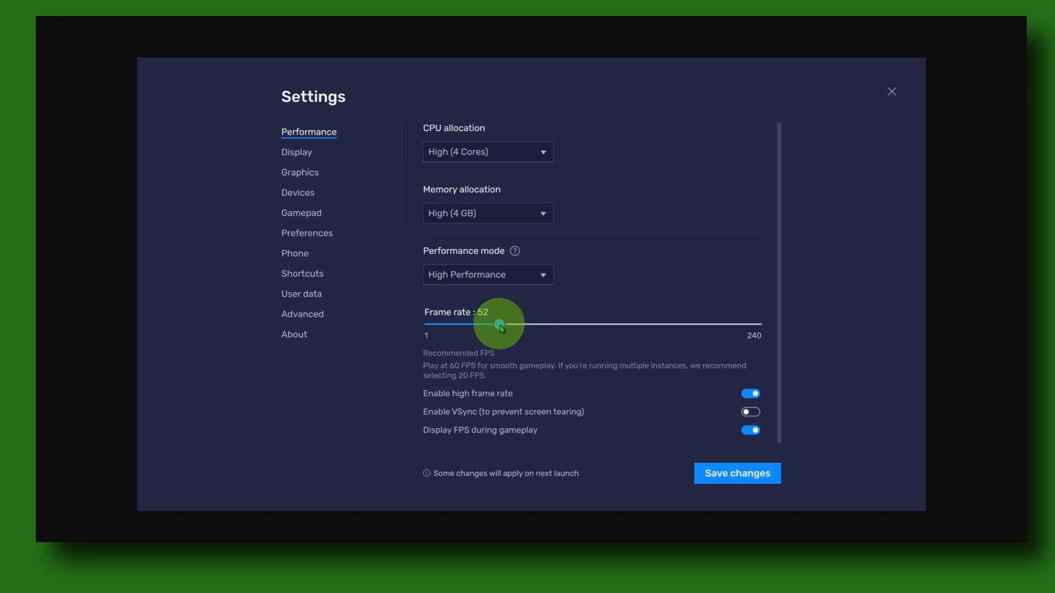
{"action": "left_click_drag", "start_coordinate": [501, 325], "coordinate": [513, 325]}
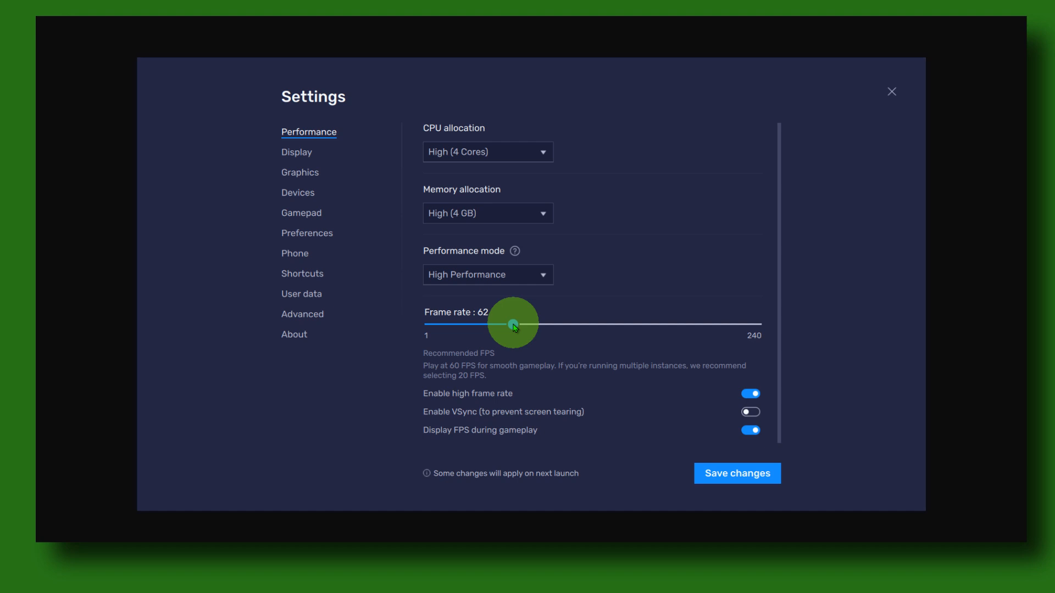
{"action": "left_click_drag", "start_coordinate": [513, 325], "coordinate": [472, 325]}
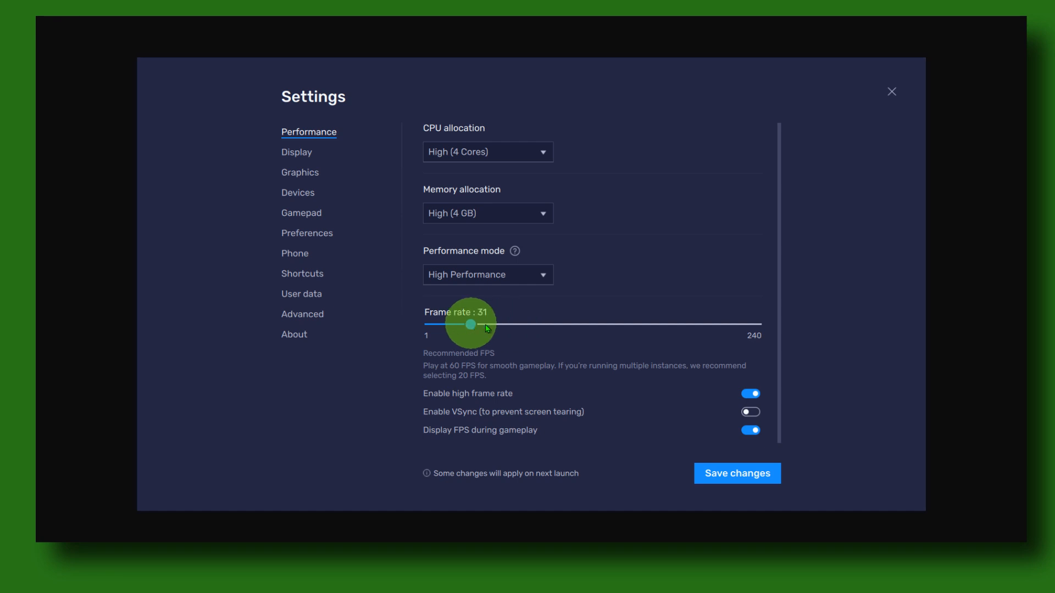
{"action": "left_click_drag", "start_coordinate": [471, 326], "coordinate": [584, 325]}
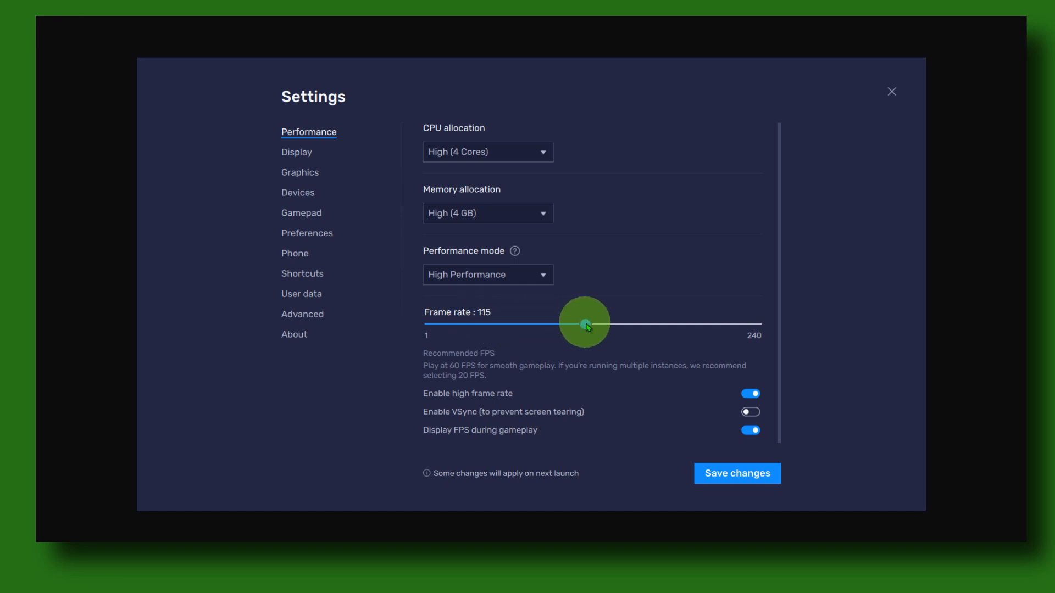
{"action": "left_click_drag", "start_coordinate": [584, 323], "coordinate": [596, 323]}
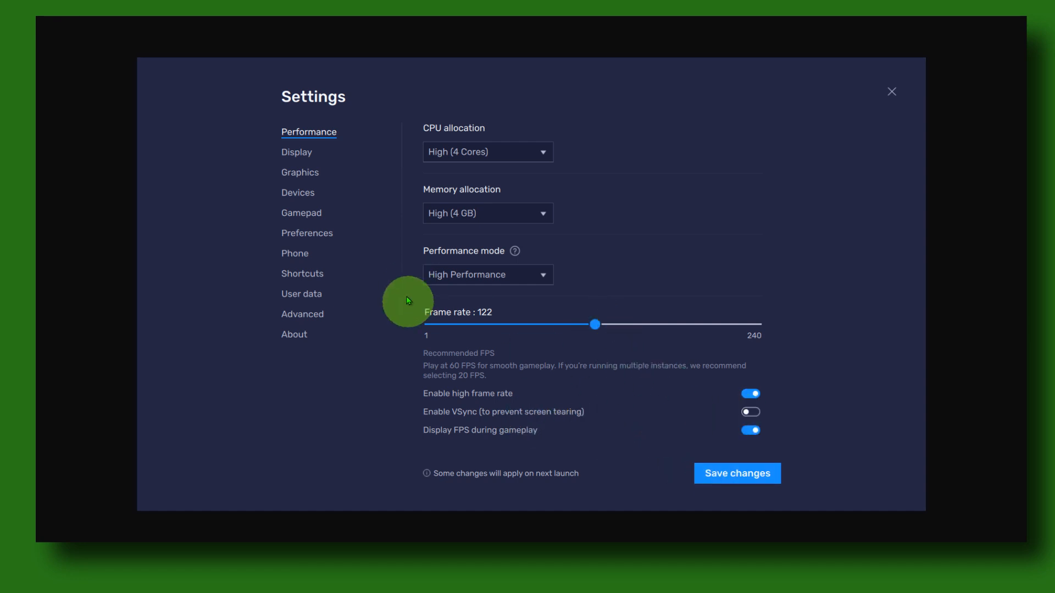
- Move between the Performance and Display settings sections
{"action": "left_click", "coordinate": [736, 472]}
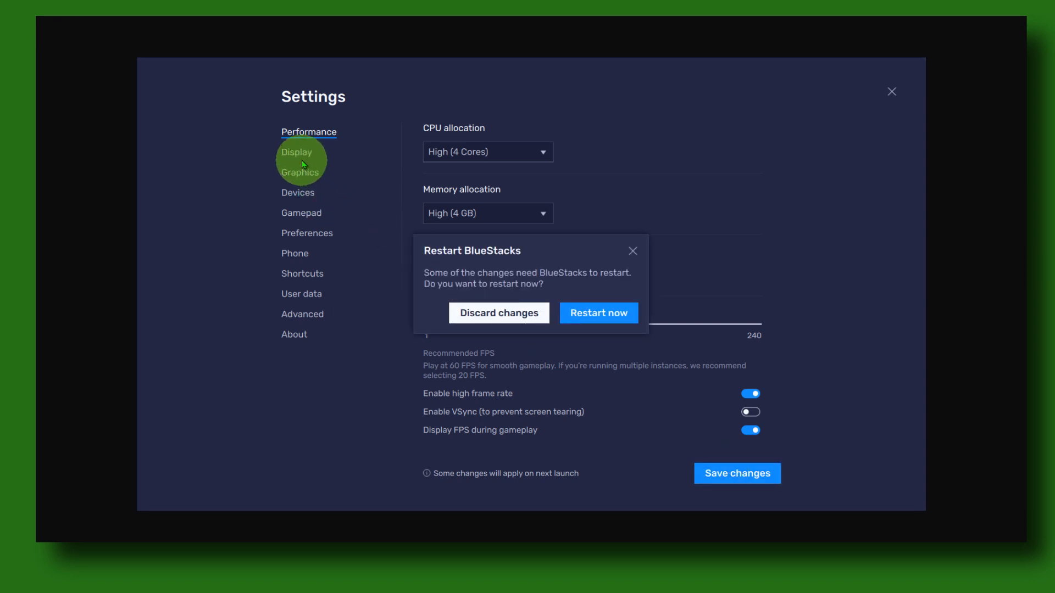
{"action": "left_click", "coordinate": [498, 313]}
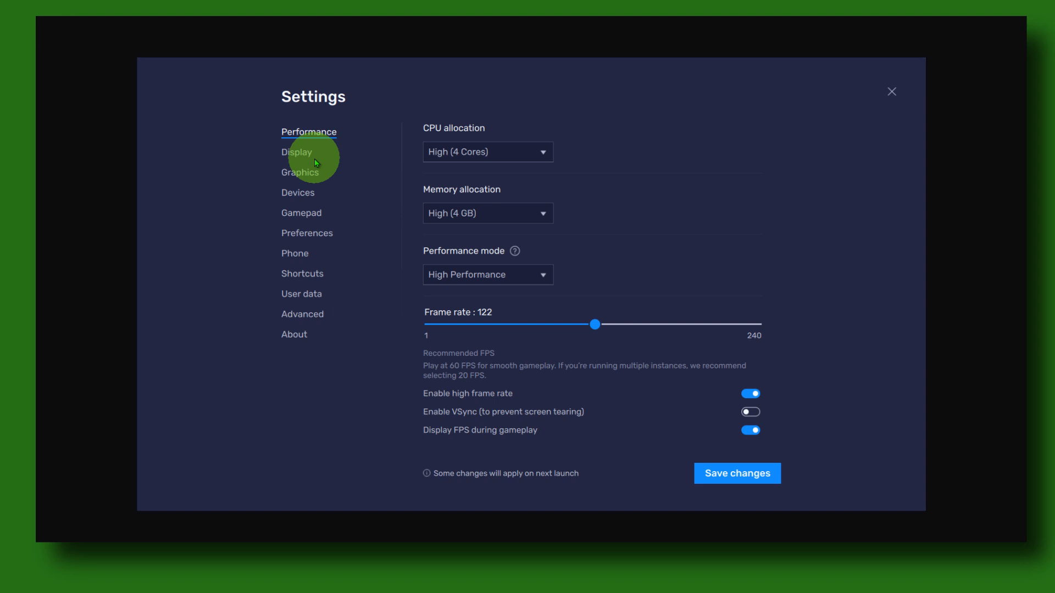
{"action": "left_click", "coordinate": [296, 152]}
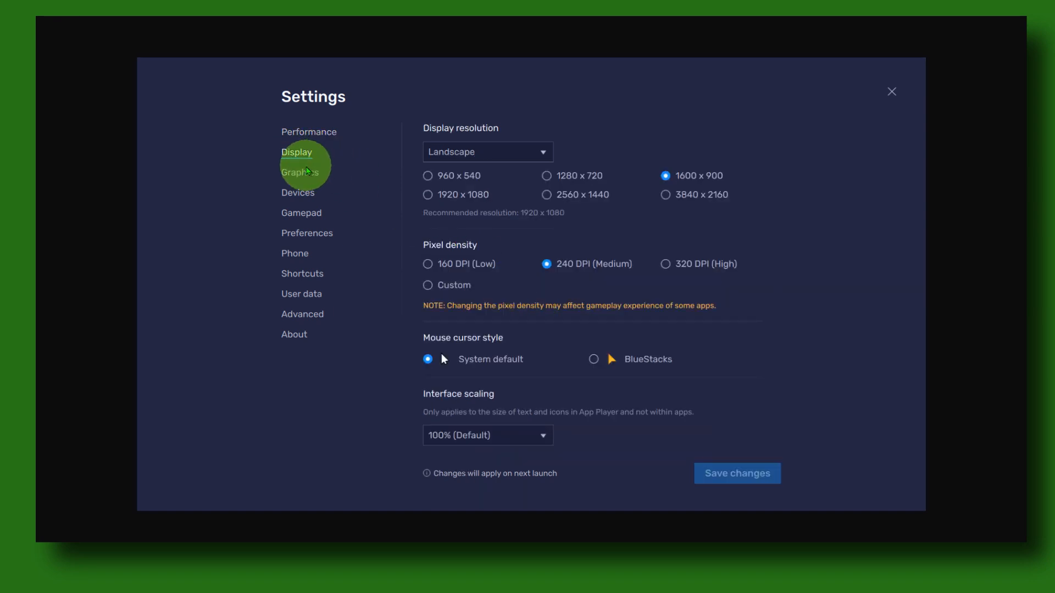
{"action": "left_click", "coordinate": [309, 132]}
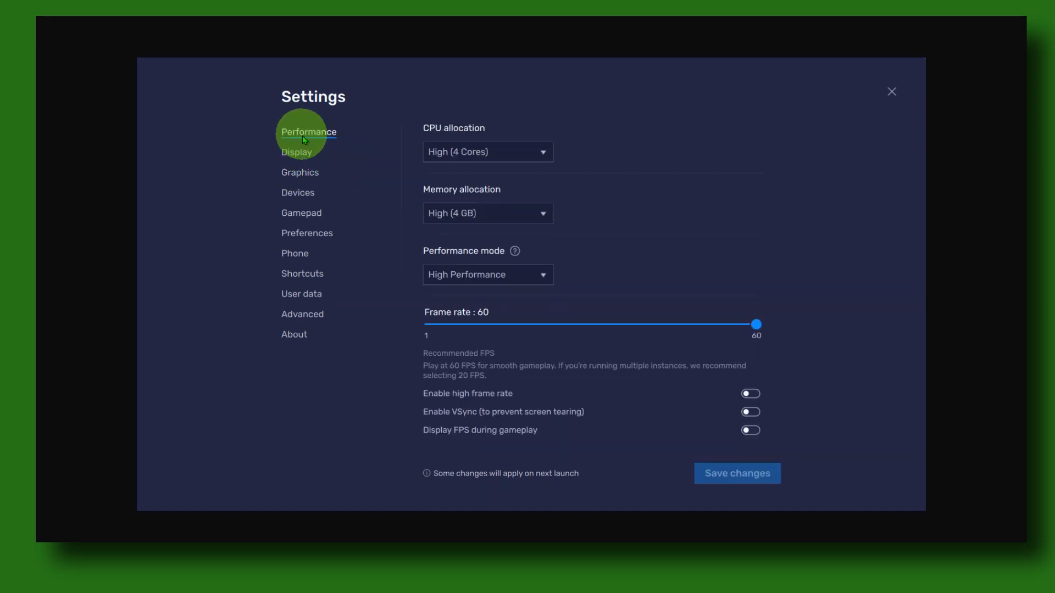
{"action": "mouse_move", "coordinate": [384, 202]}
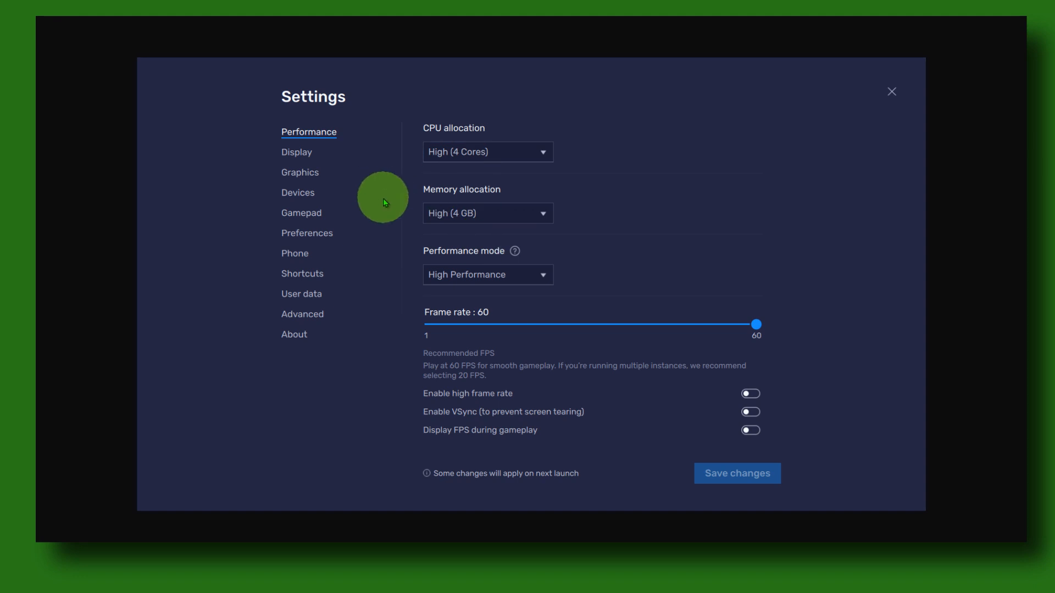
{"action": "left_click", "coordinate": [295, 152]}
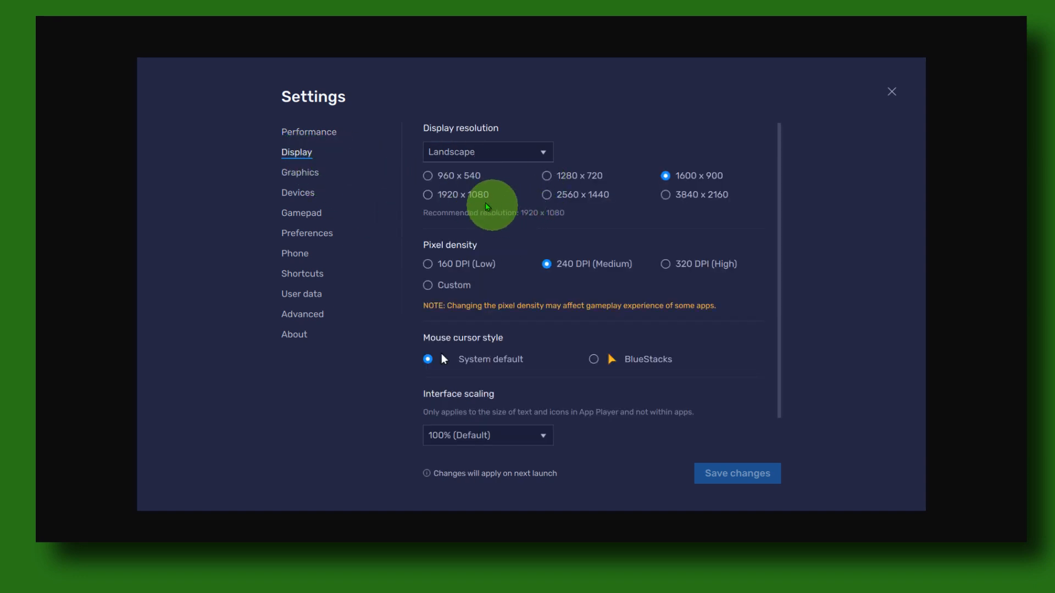
- Try resolutions 1920x1080, 1280x720 and 960x540, then discard the unsaved change
{"action": "left_click", "coordinate": [427, 195]}
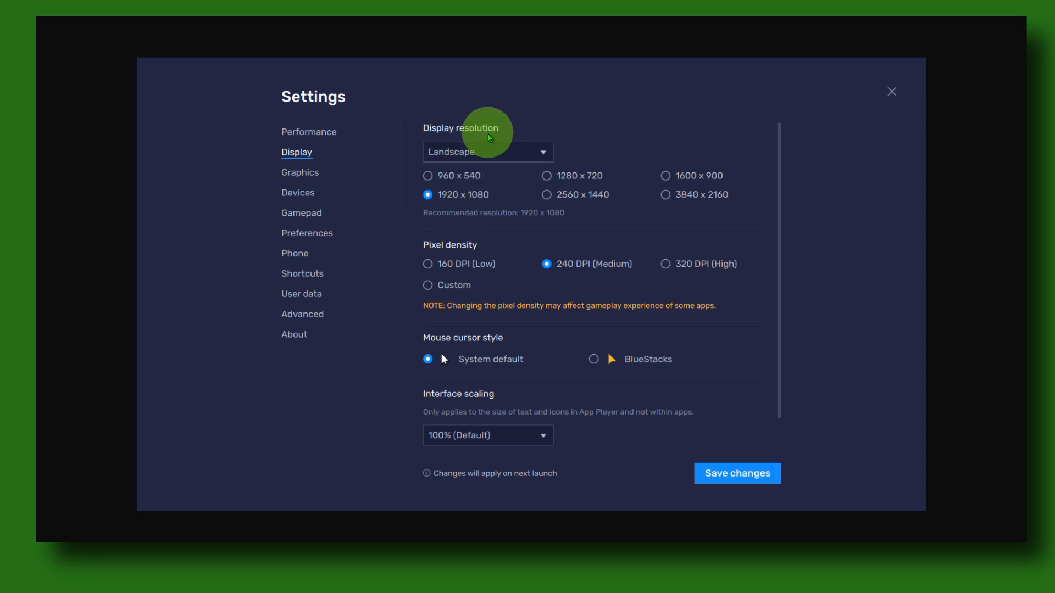
{"action": "mouse_move", "coordinate": [574, 195]}
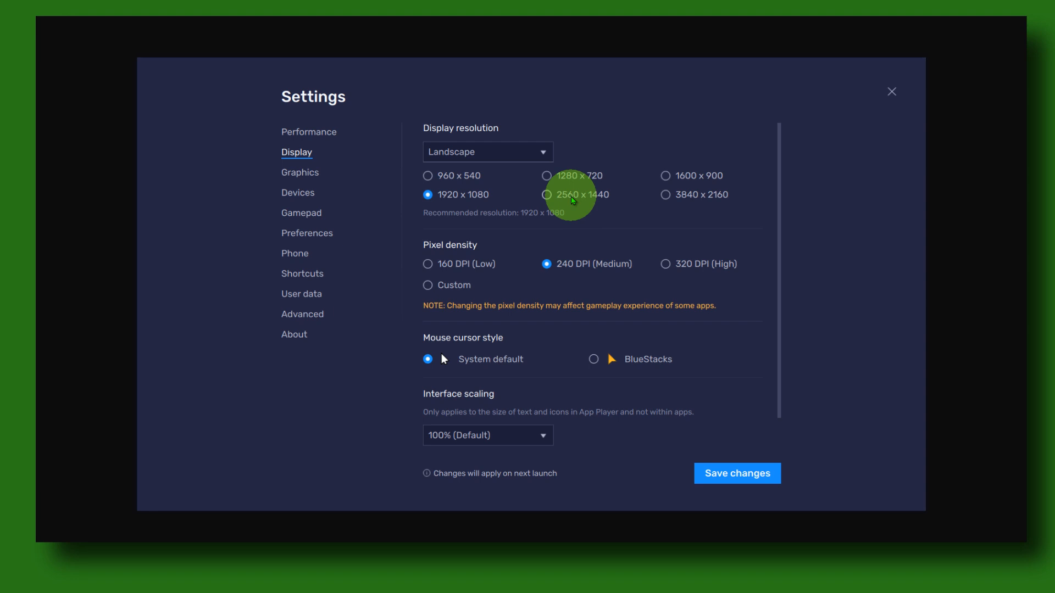
{"action": "left_click", "coordinate": [546, 176]}
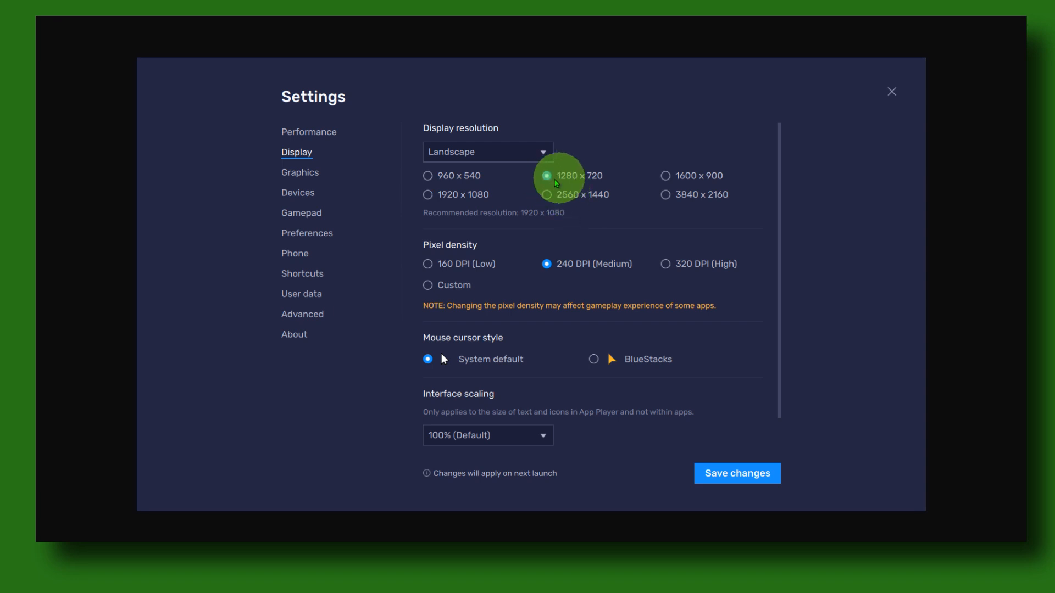
{"action": "left_click", "coordinate": [427, 176]}
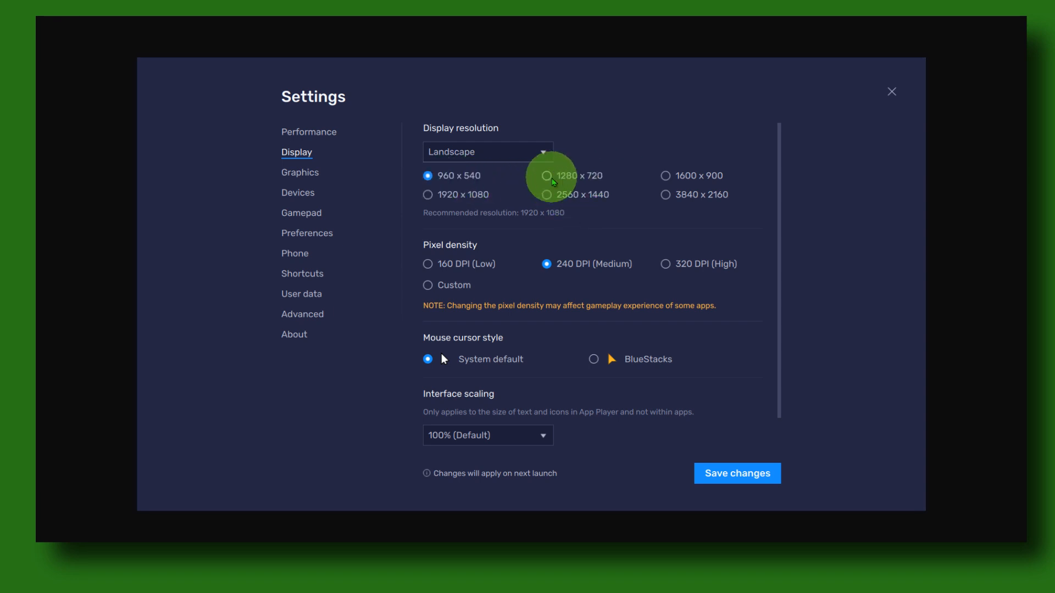
{"action": "mouse_move", "coordinate": [926, 510]}
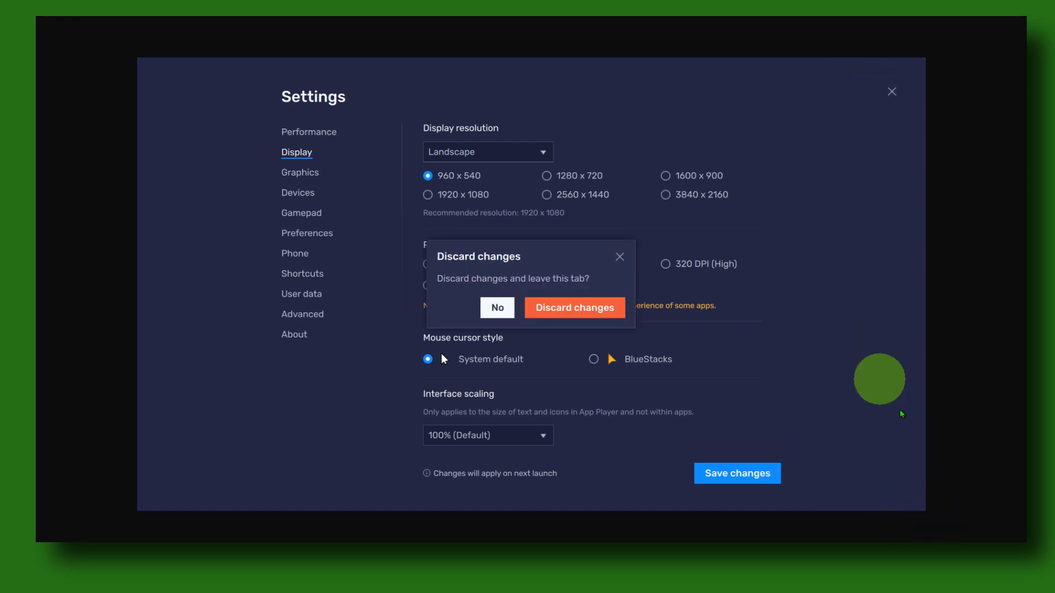
{"action": "left_click", "coordinate": [573, 308]}
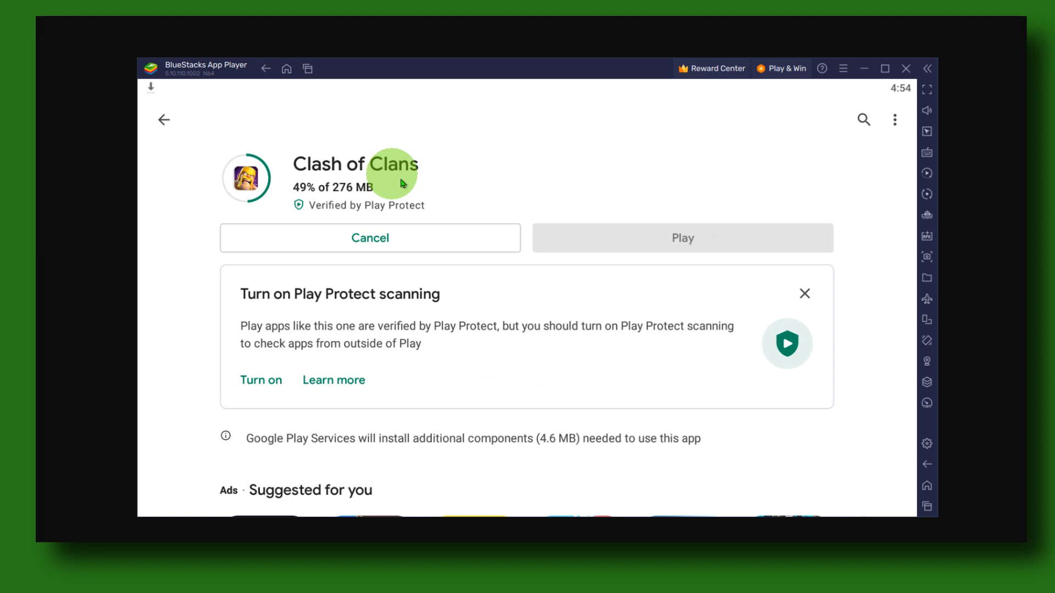
{"action": "mouse_move", "coordinate": [518, 209]}
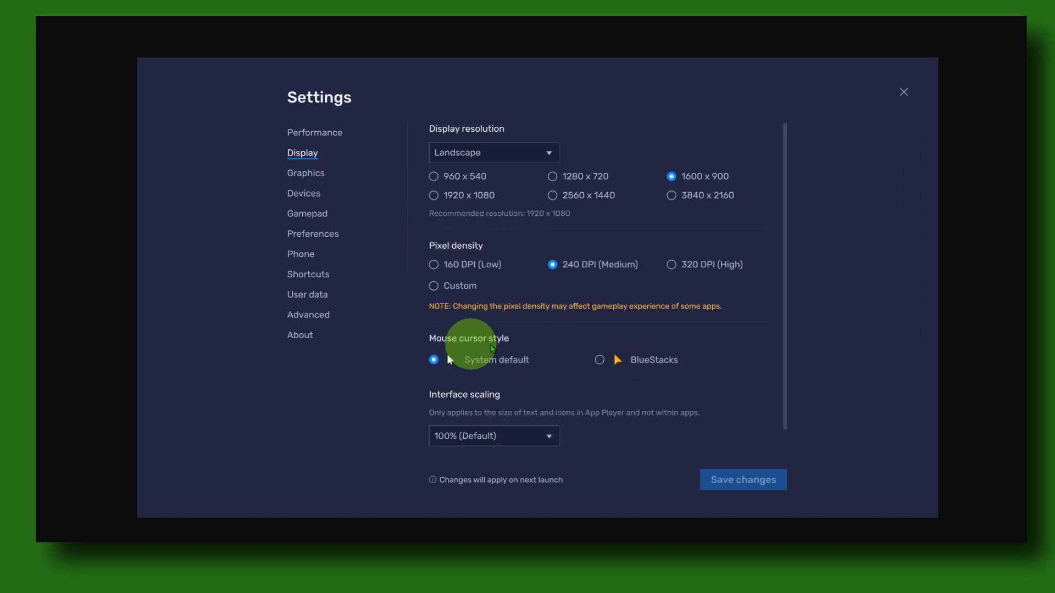
{"action": "left_click", "coordinate": [599, 359]}
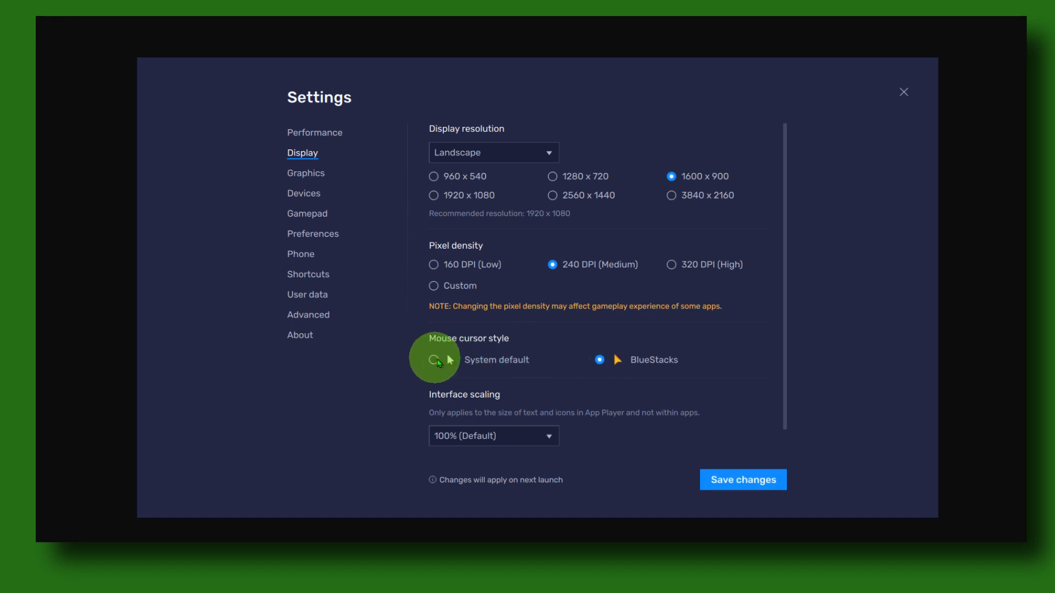
{"action": "left_click", "coordinate": [433, 359]}
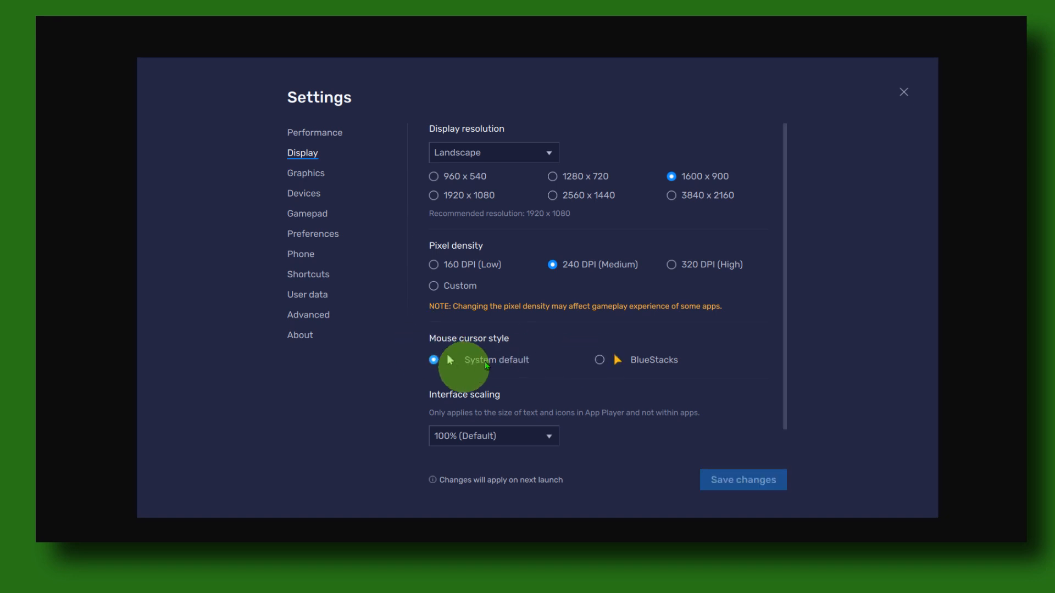
{"action": "left_click", "coordinate": [305, 173]}
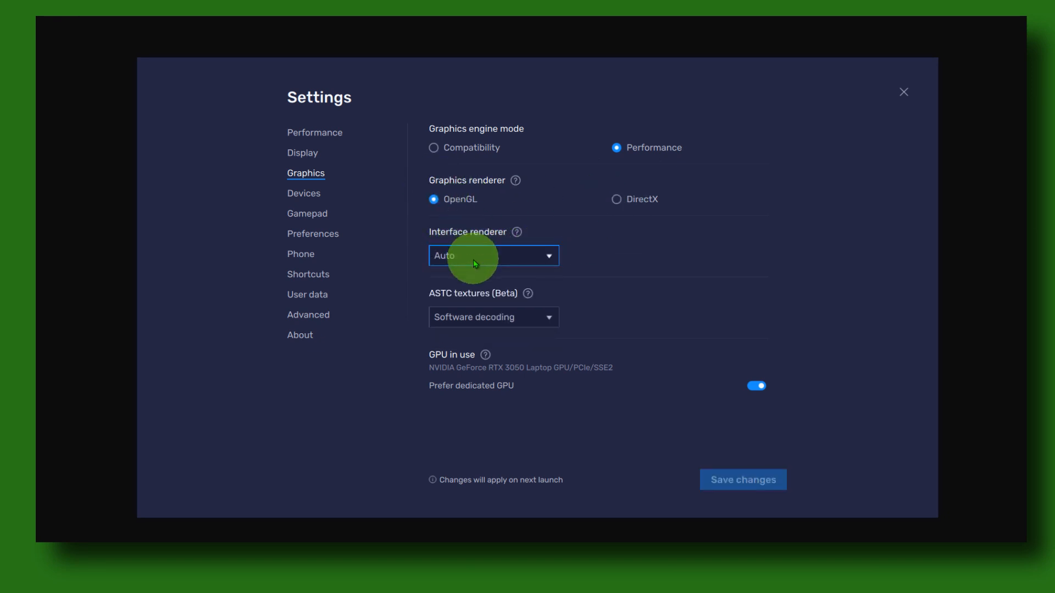
{"action": "mouse_move", "coordinate": [471, 267]}
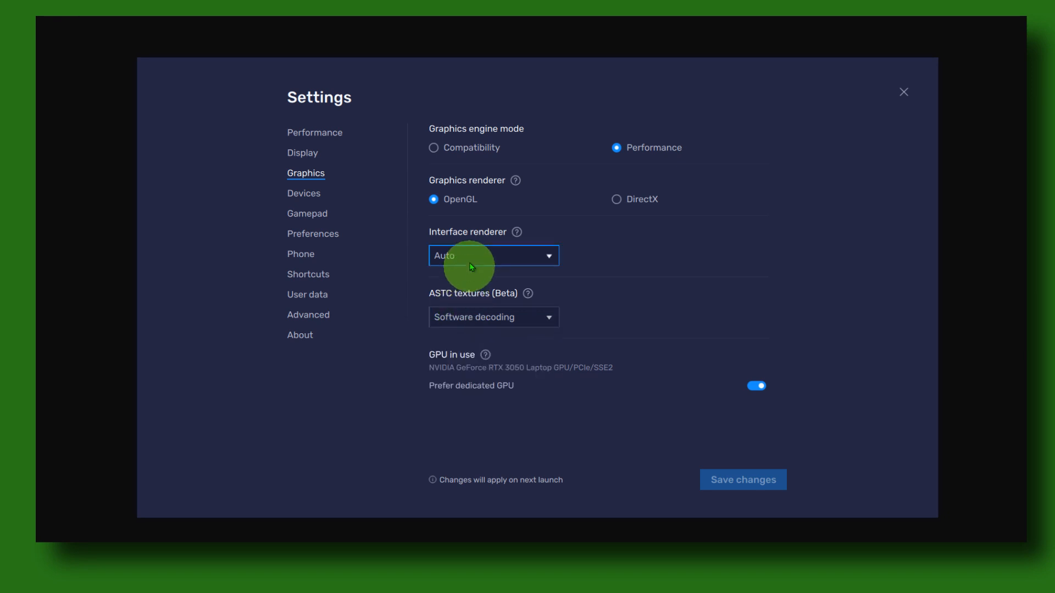
- In Graphics settings keep the Auto interface renderer and toggle Prefer dedicated GPU off and back on
{"action": "left_click", "coordinate": [492, 256]}
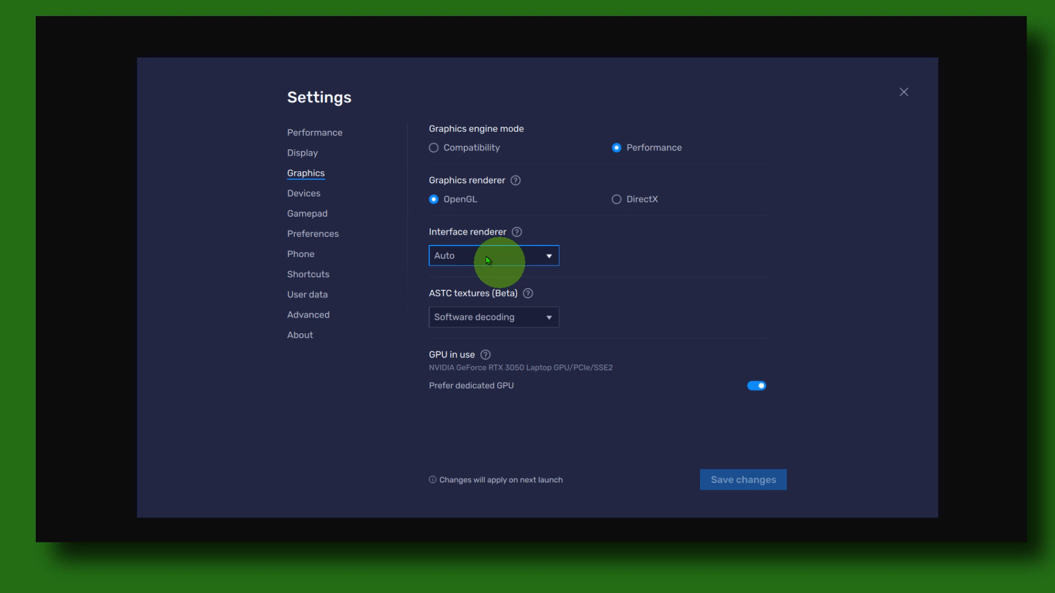
{"action": "left_click", "coordinate": [755, 386]}
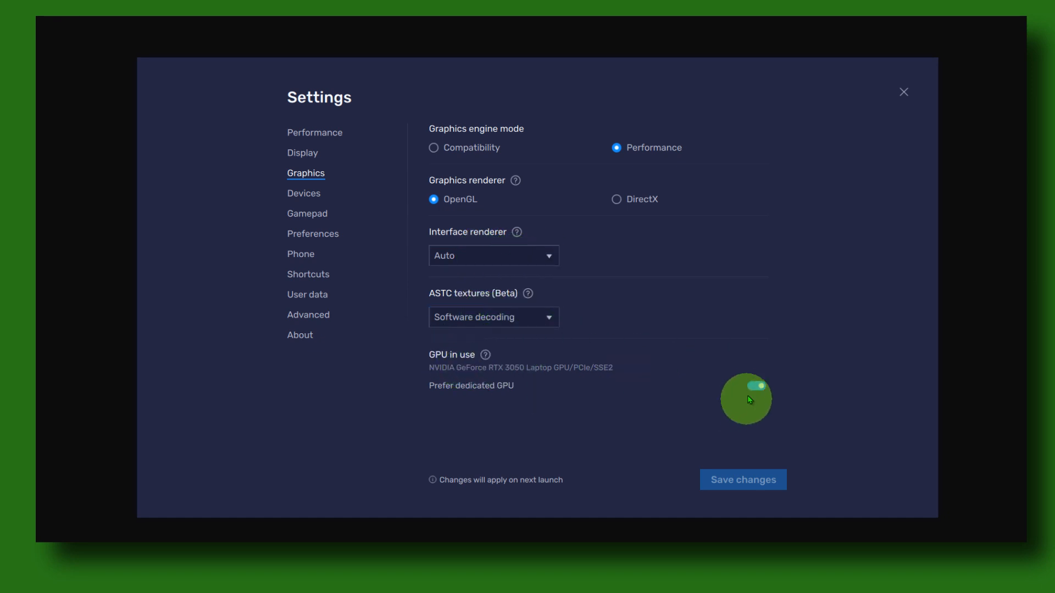
{"action": "left_click", "coordinate": [756, 388]}
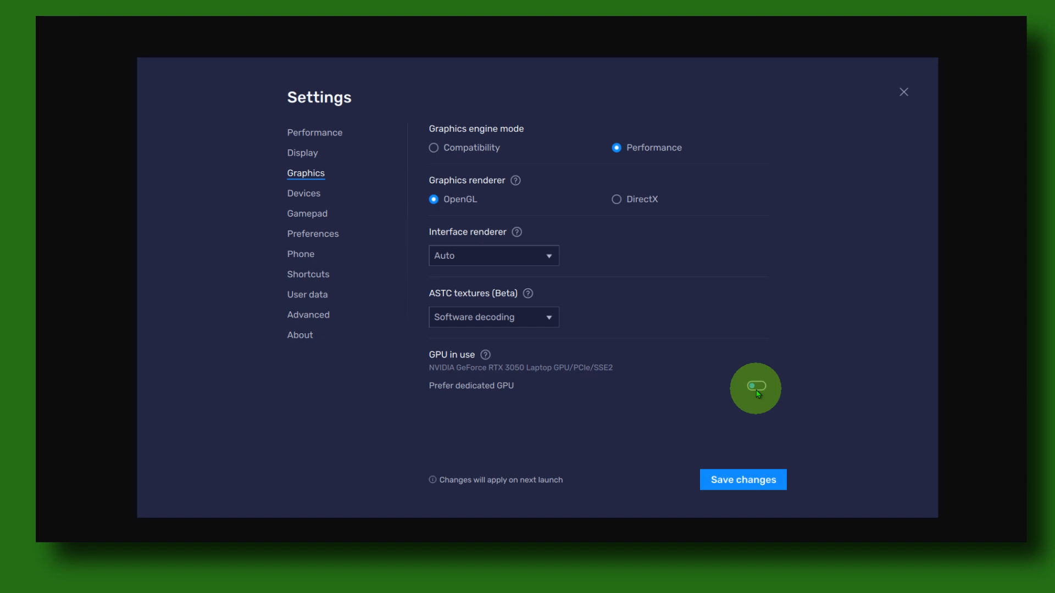
{"action": "left_click", "coordinate": [756, 385]}
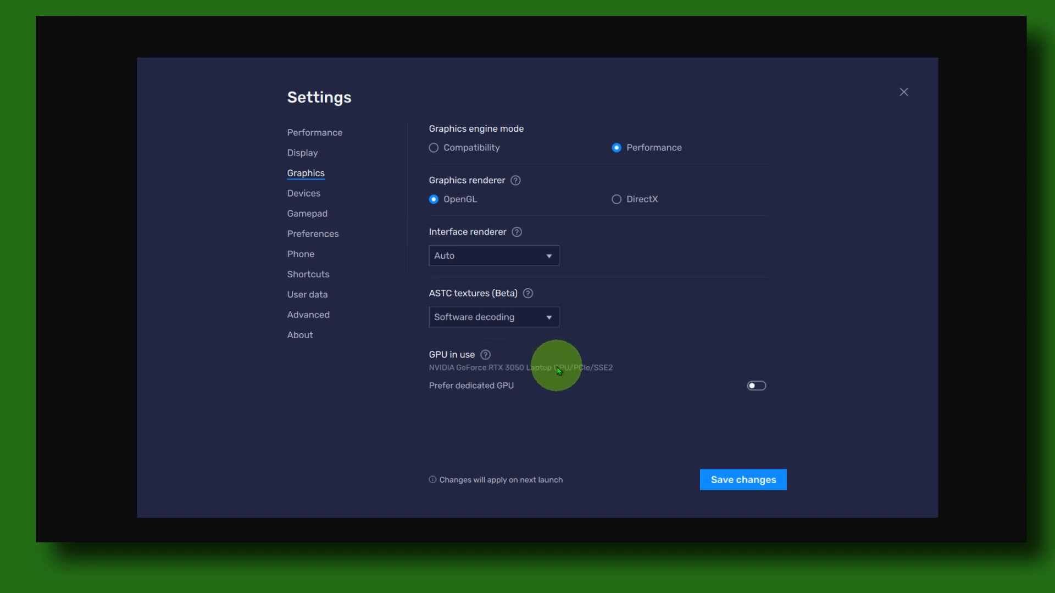
{"action": "left_click", "coordinate": [756, 385]}
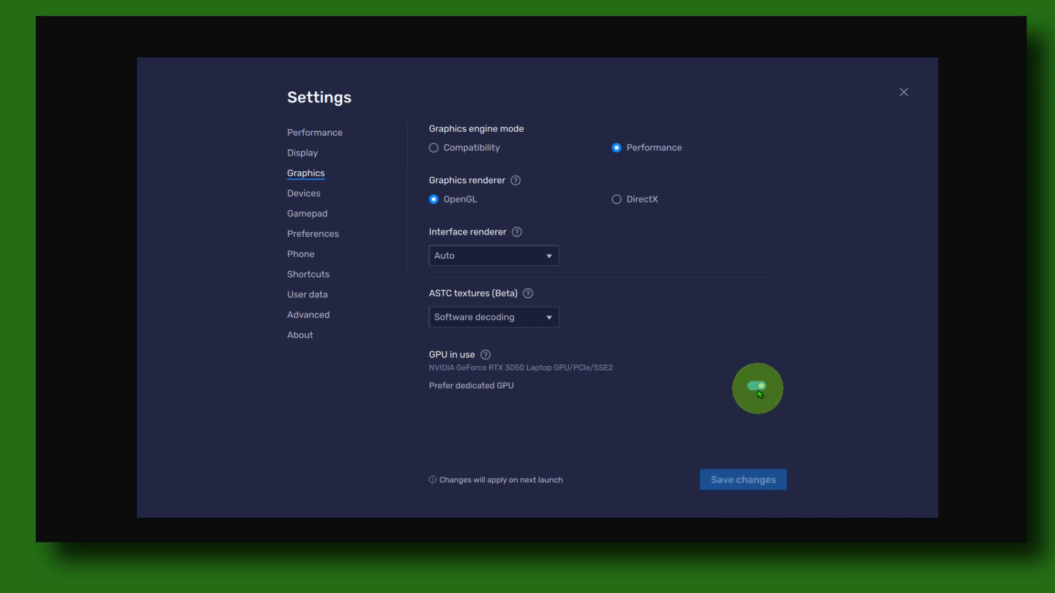
{"action": "left_click", "coordinate": [756, 385]}
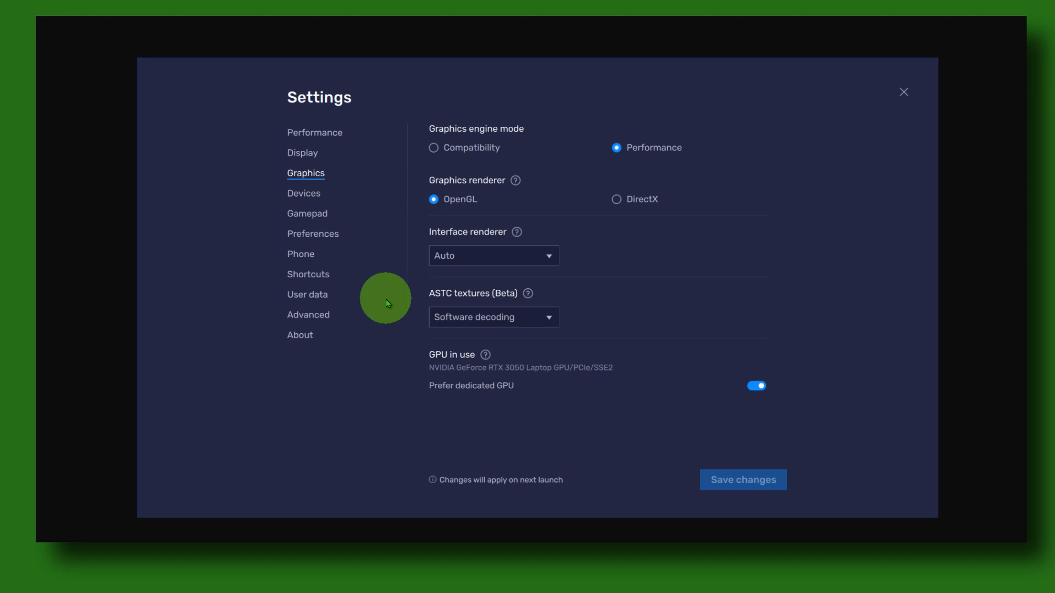
{"action": "mouse_move", "coordinate": [334, 195]}
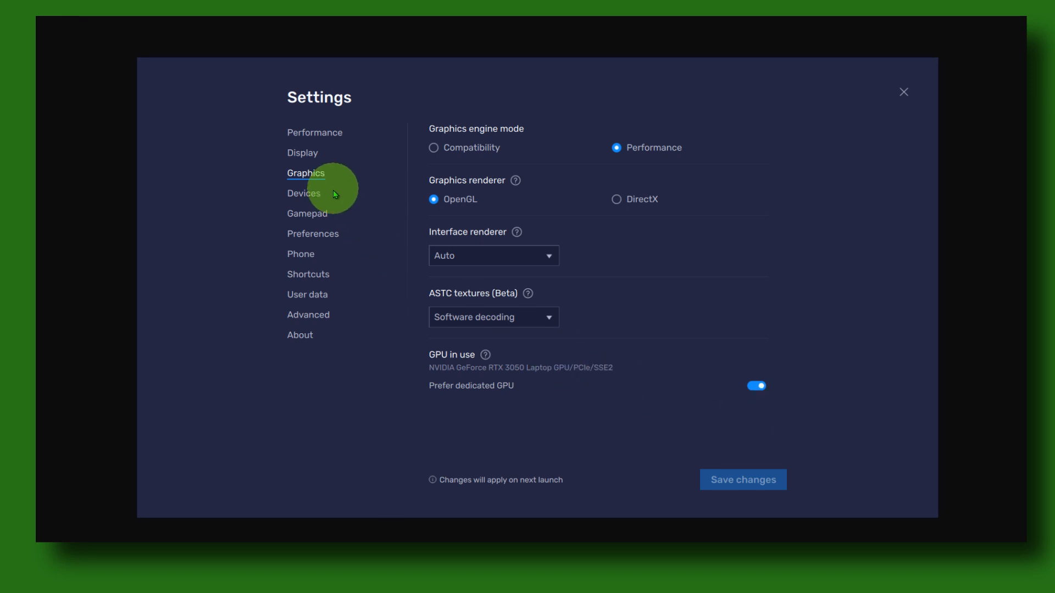
{"action": "left_click", "coordinate": [303, 194]}
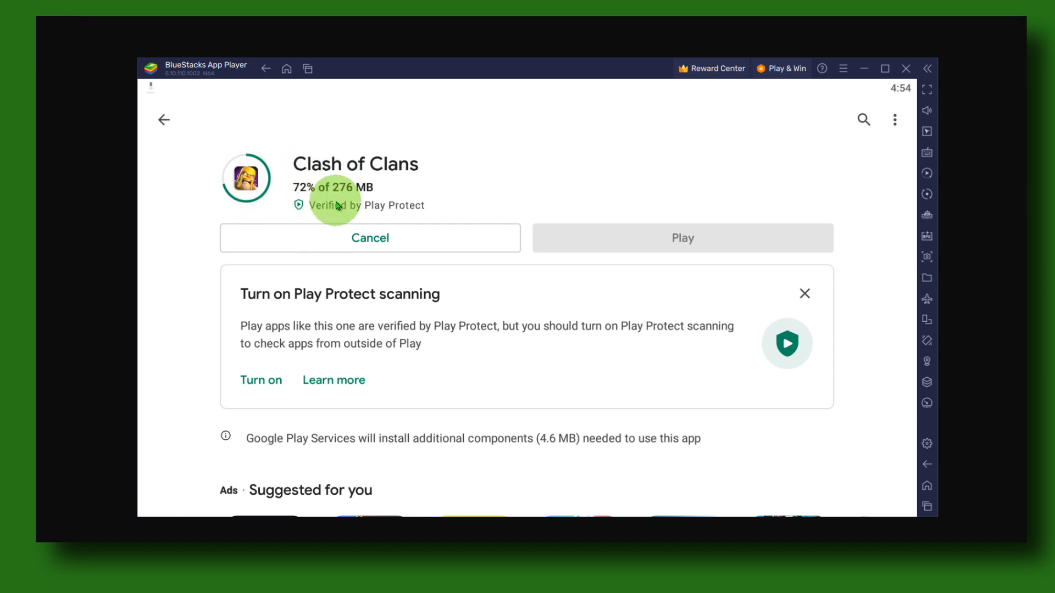
{"action": "mouse_move", "coordinate": [516, 235]}
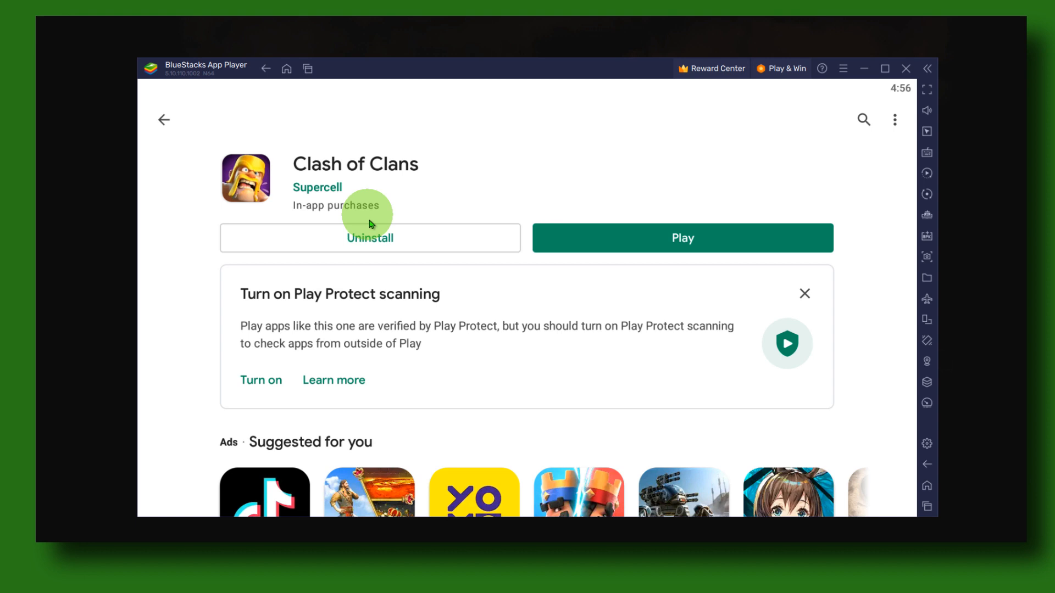
- Start Clash of Clans from its Play Store page once the install completes
{"action": "left_click", "coordinate": [681, 237]}
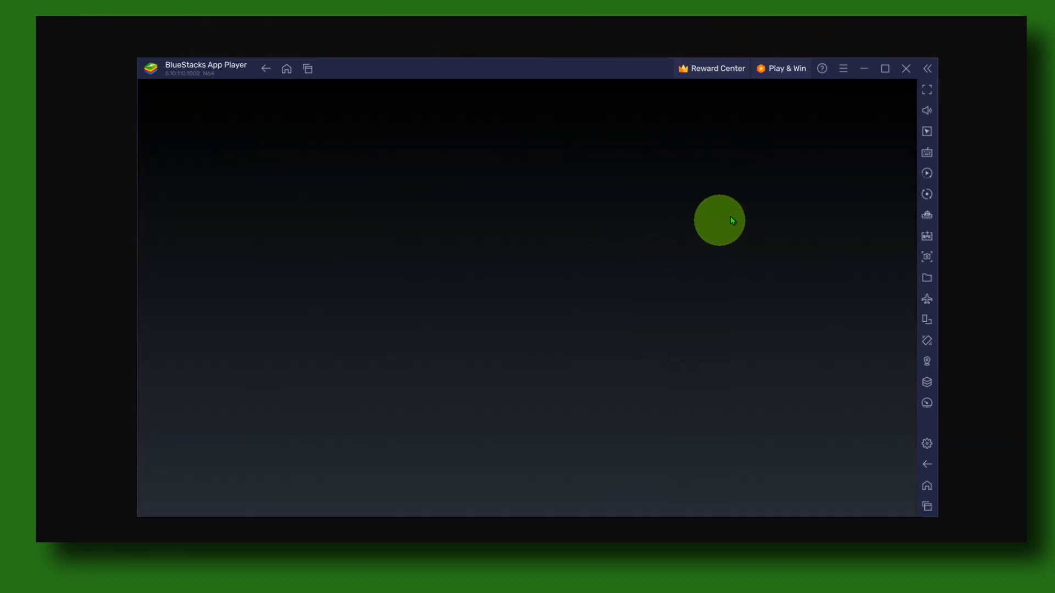
- Return to the BlueStacks home screen, where Clash of Clans now shows among installed apps
{"action": "left_click", "coordinate": [928, 153]}
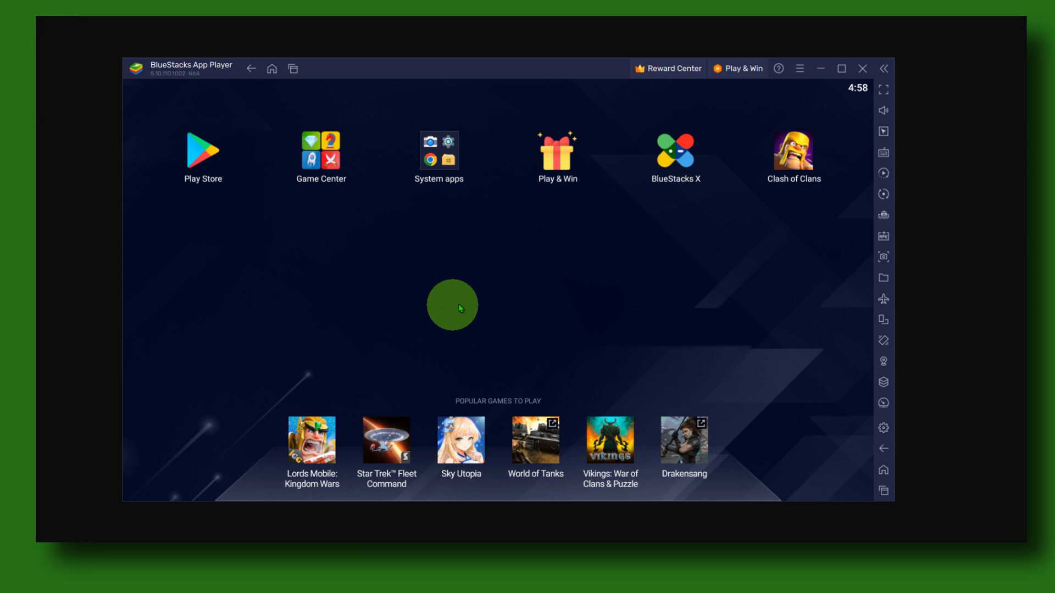
{"action": "mouse_move", "coordinate": [716, 204]}
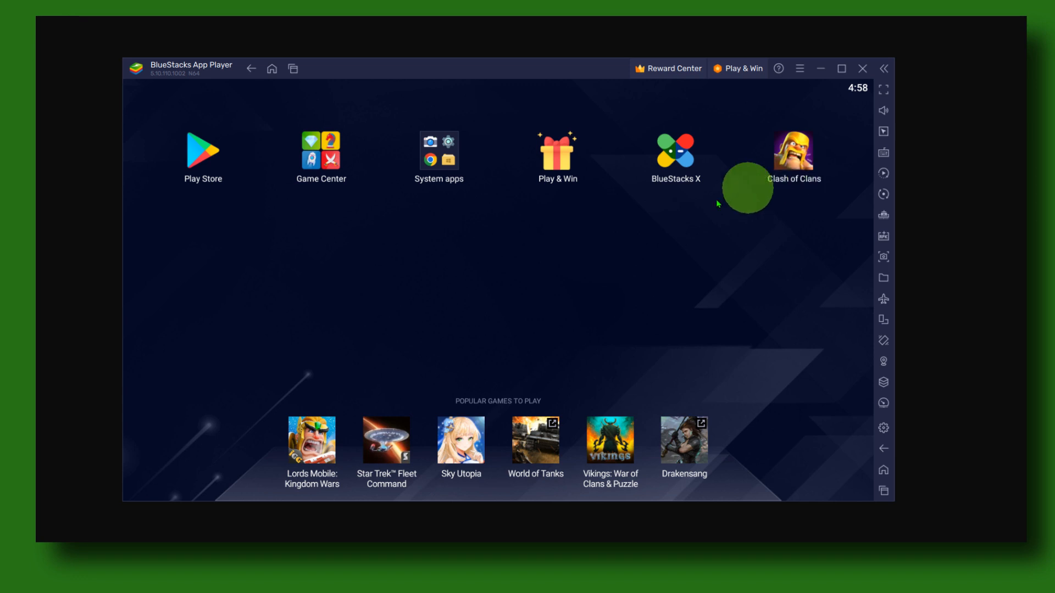